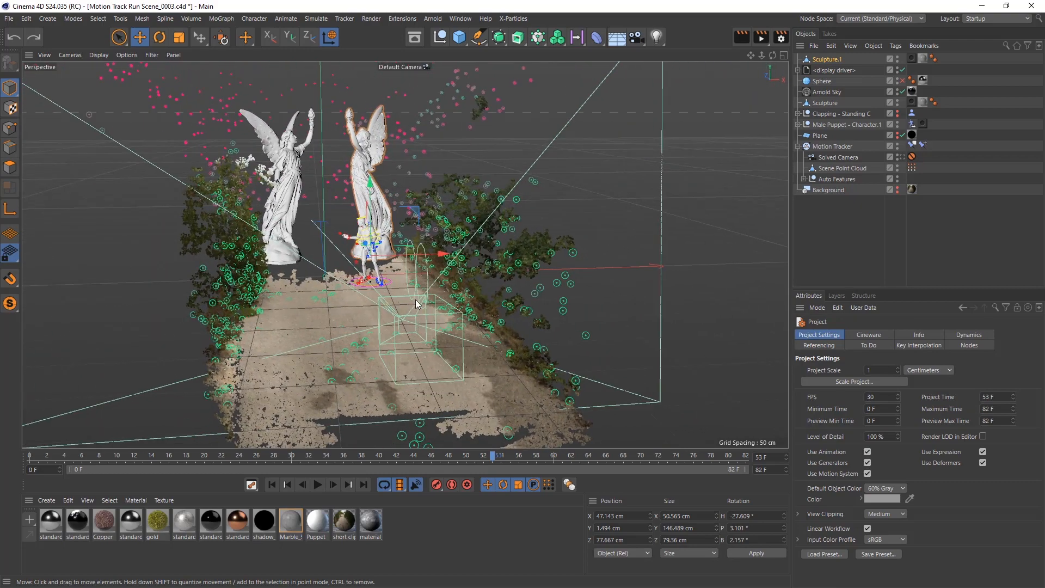
mouse_move(432, 301)
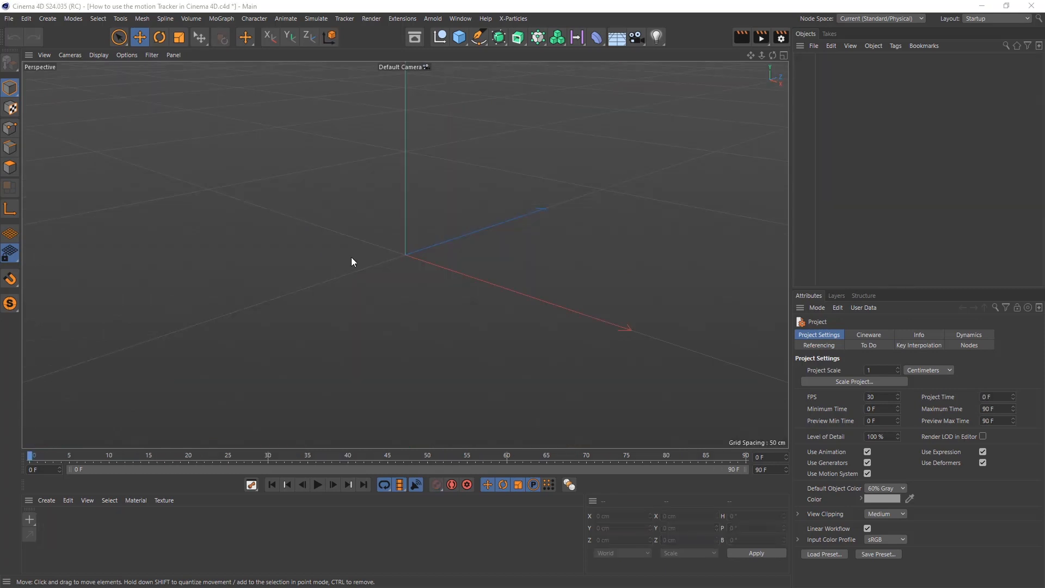
mouse_move(353, 262)
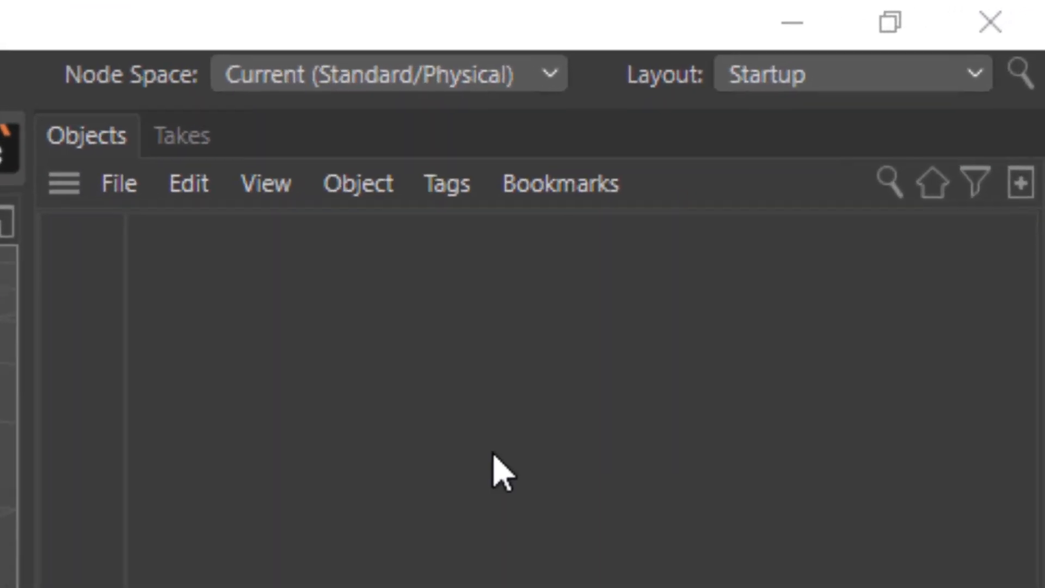
- Switch the workspace to the Motion Tracker layout from the Layout dropdown
click(852, 74)
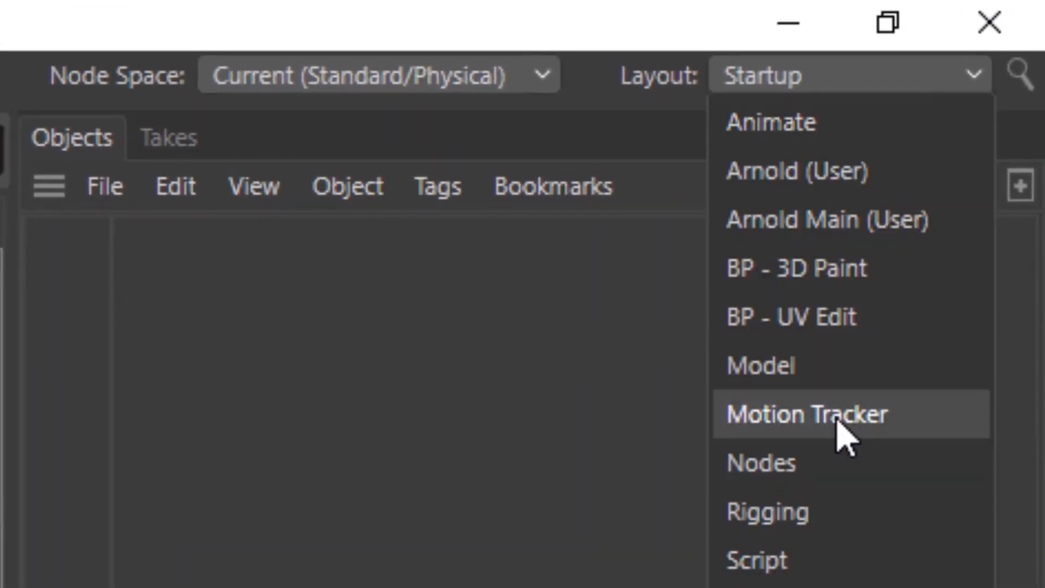
click(810, 414)
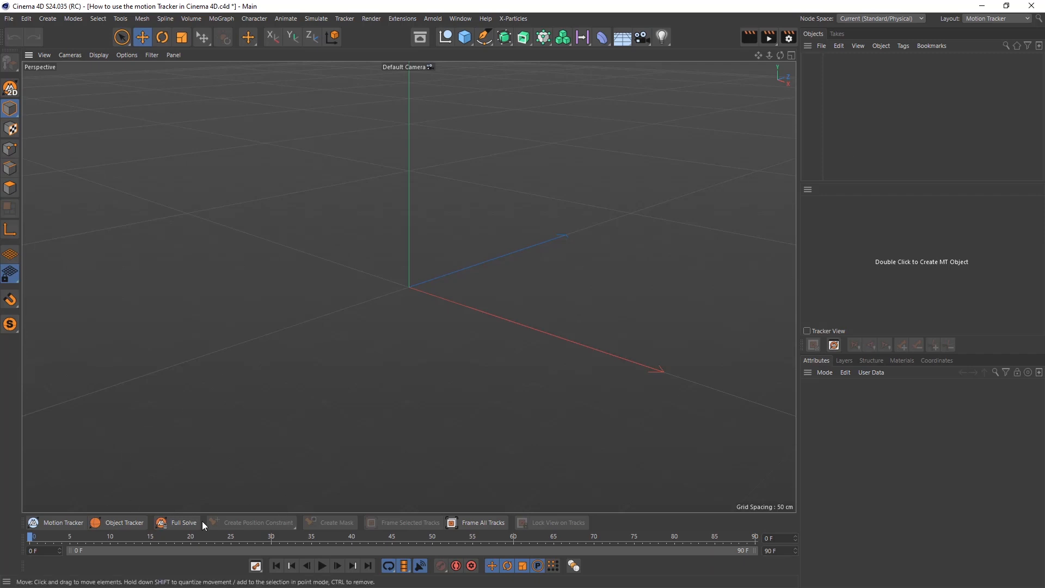
mouse_move(713, 302)
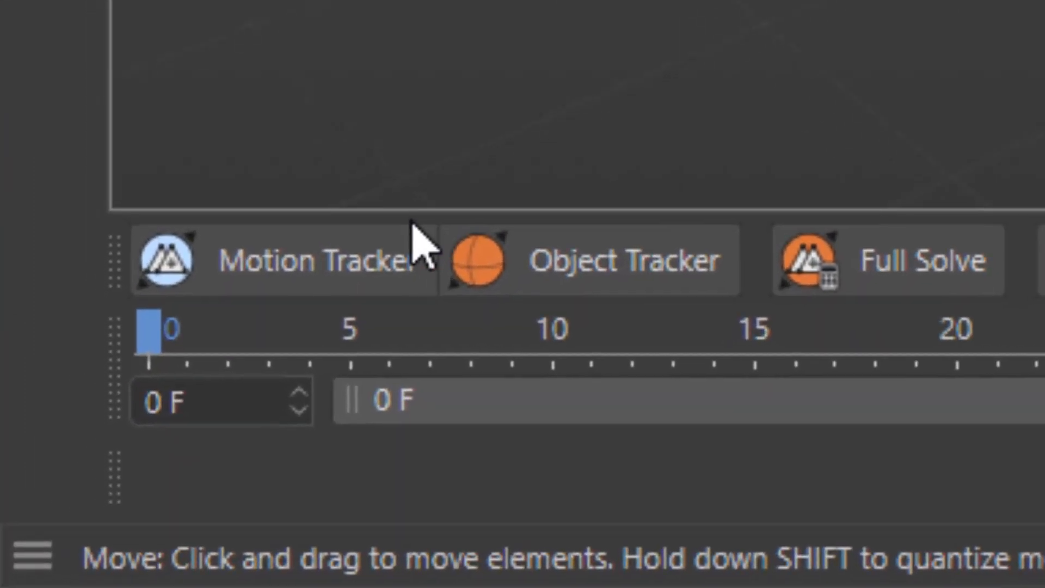
mouse_move(286, 293)
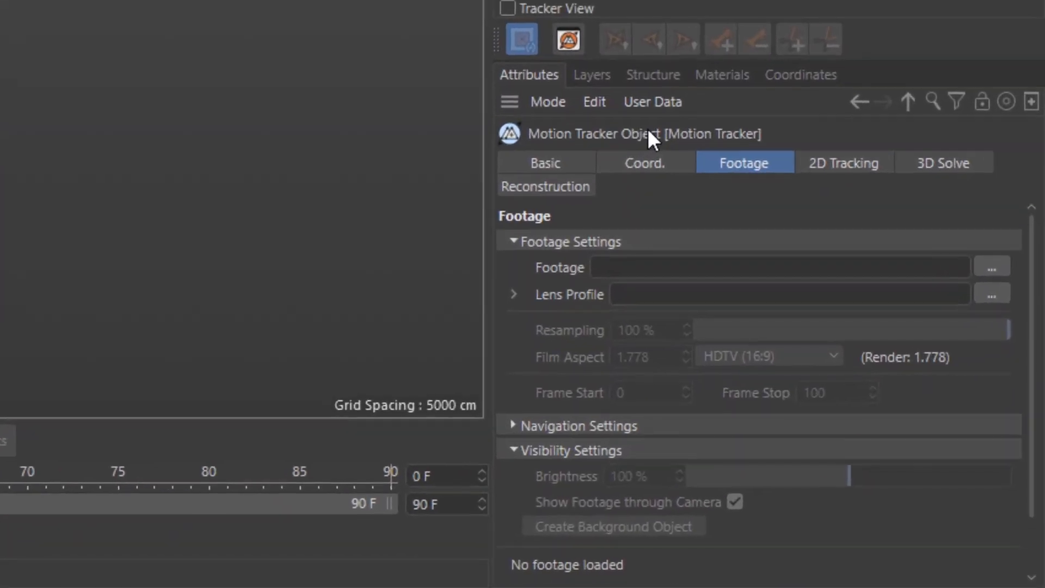
mouse_move(578, 275)
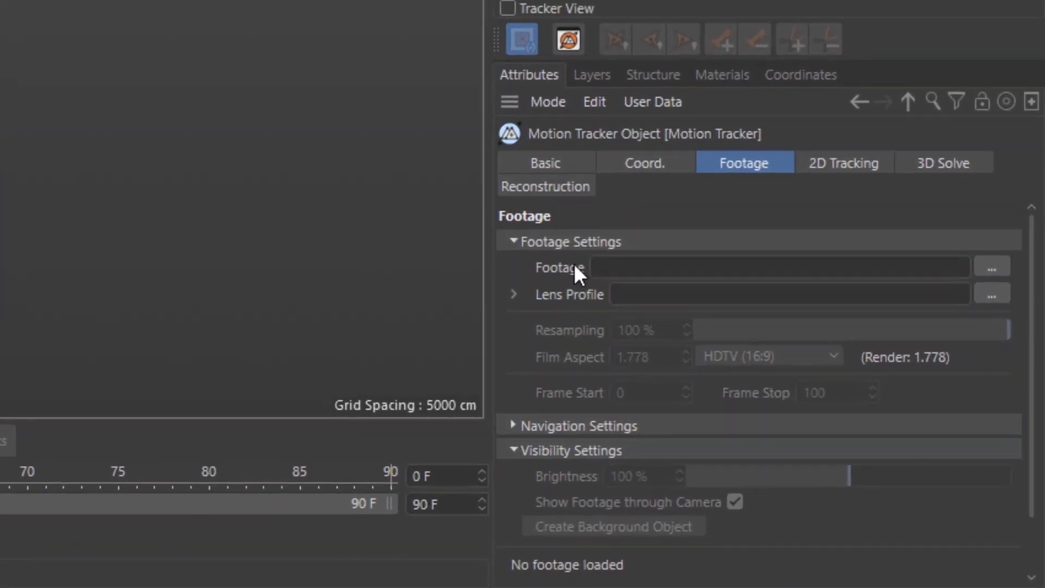
- Browse for the tracker footage and load the Run jpeg seq image sequence
click(994, 267)
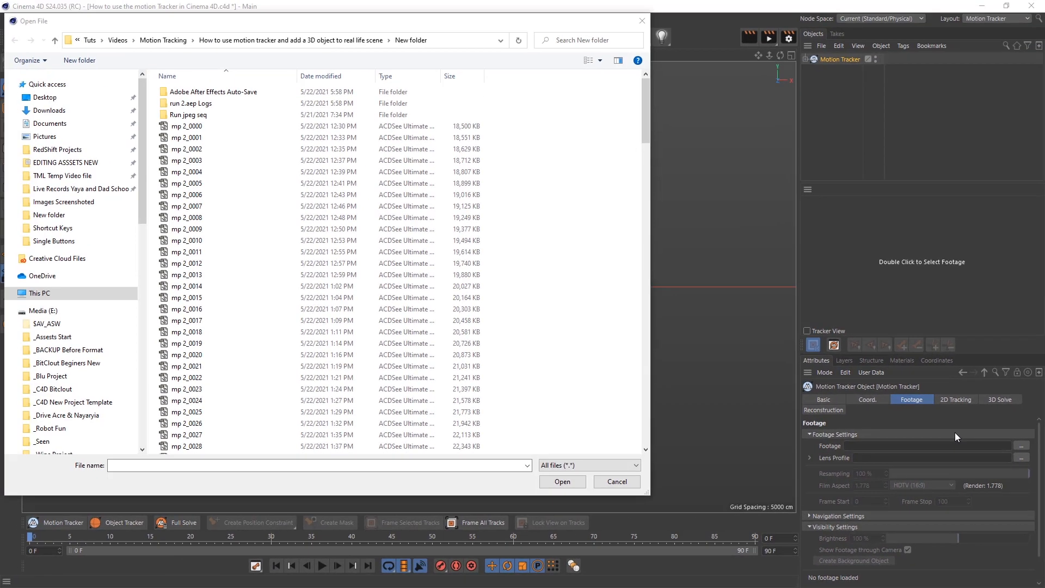
click(188, 114)
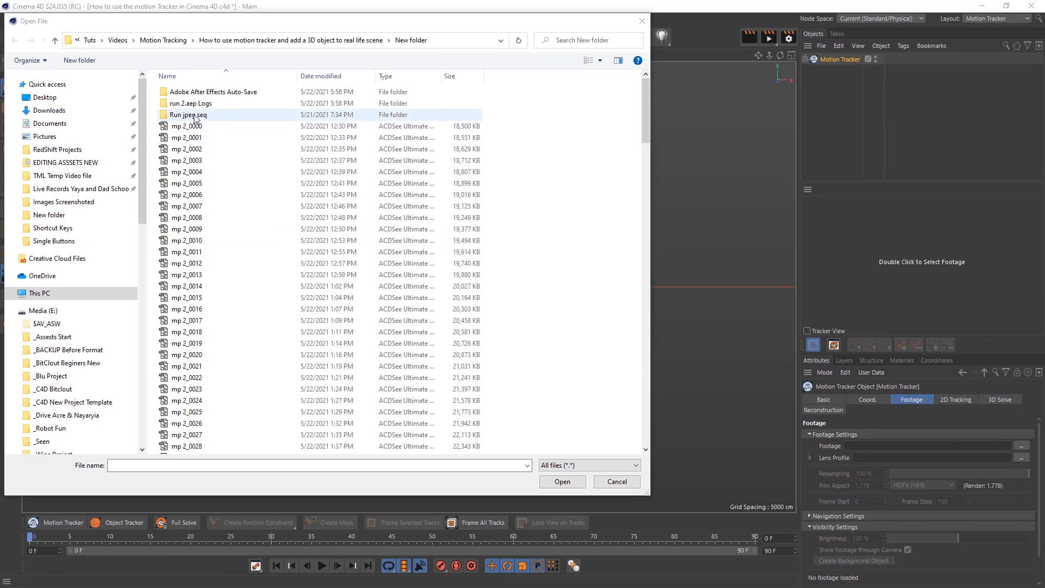
double_click(188, 114)
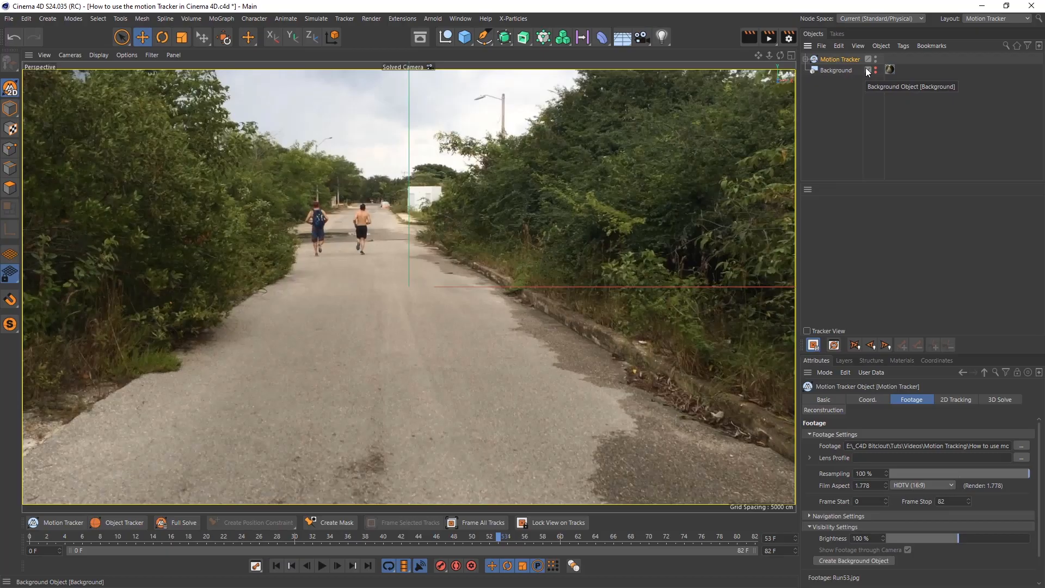
mouse_move(878, 208)
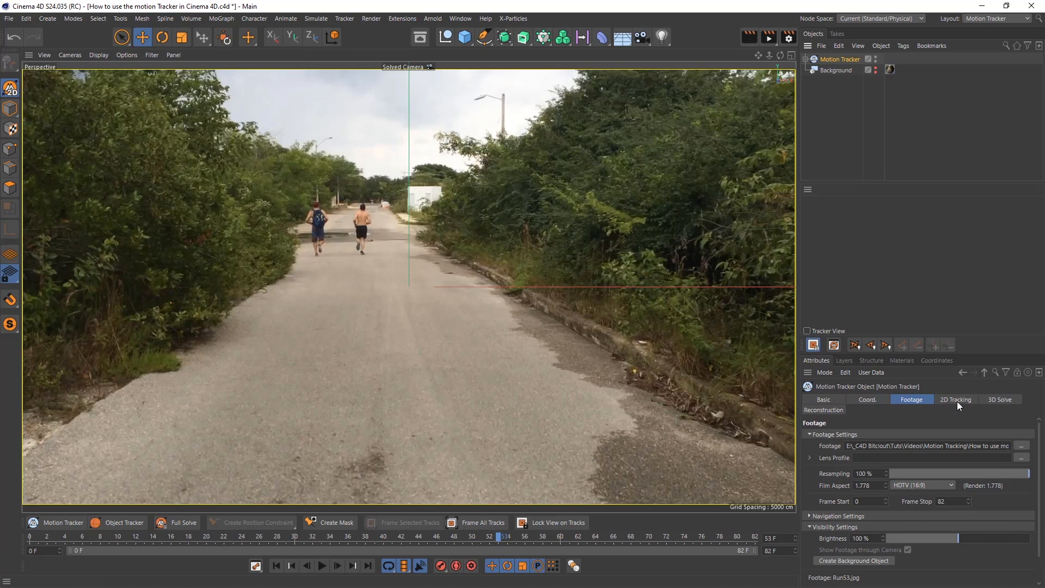
- Set the 2D Tracking Number of Tracks to 1000
click(956, 400)
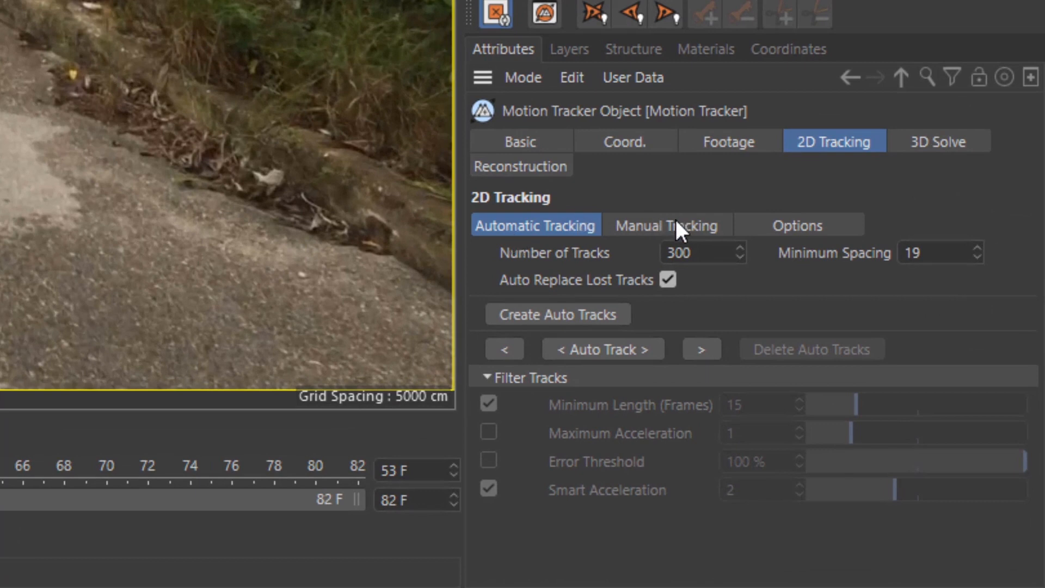
mouse_move(566, 267)
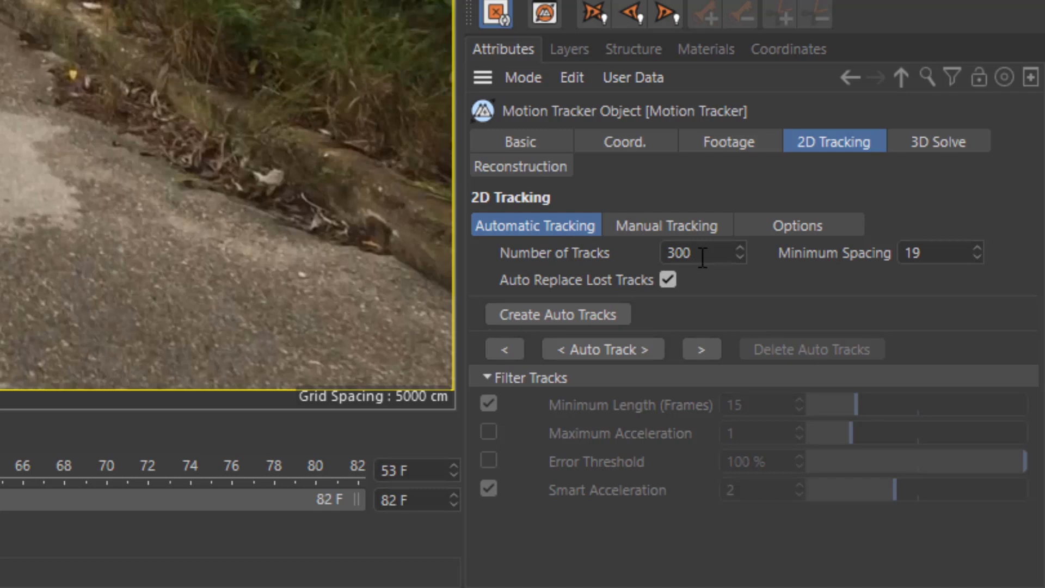
text(1000)
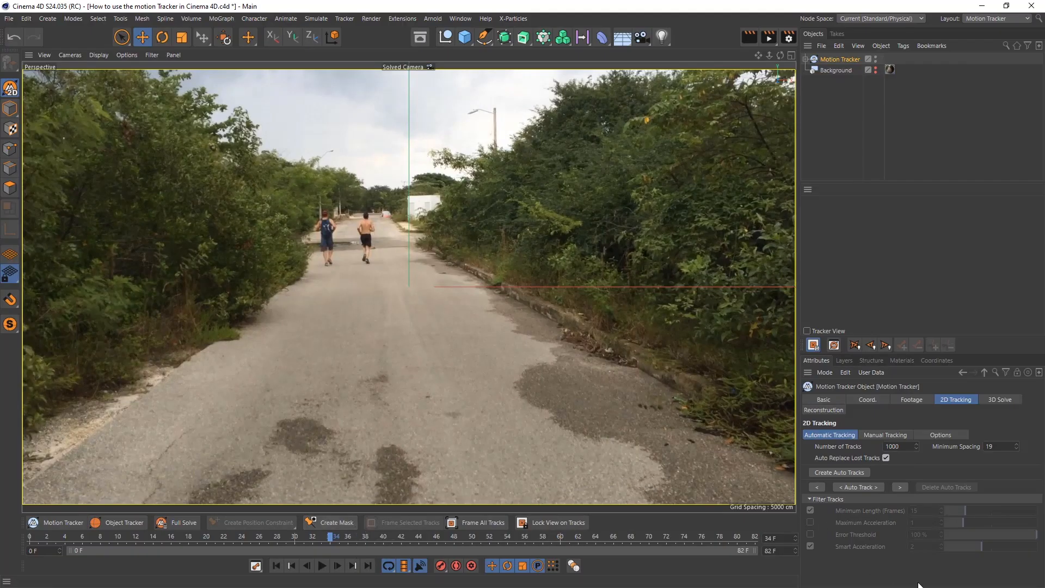
- In Options, set Default Pattern Size 25 and Default Search Size 100
click(941, 434)
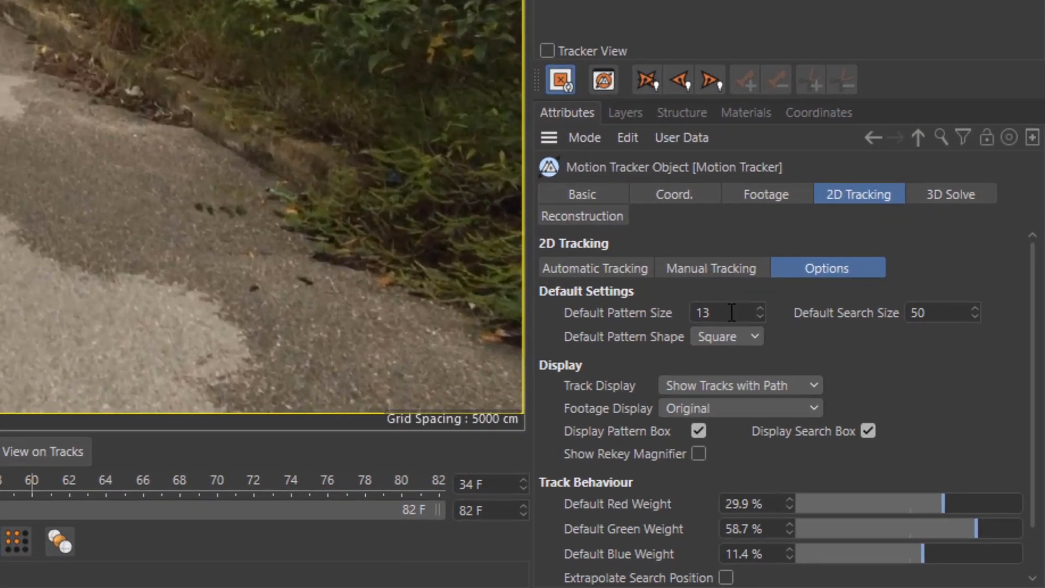
text(2)
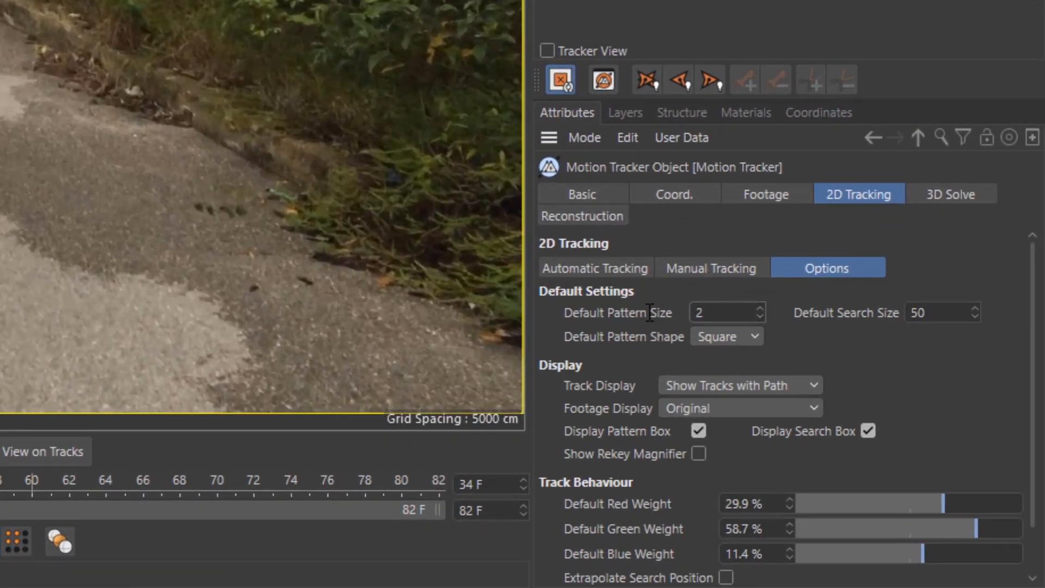
text(25)
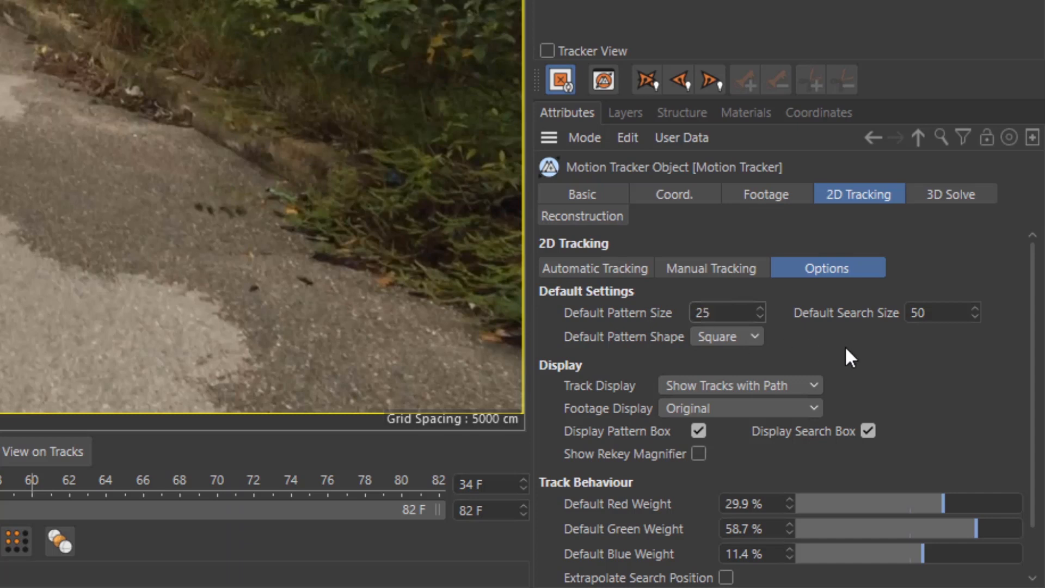
mouse_move(915, 335)
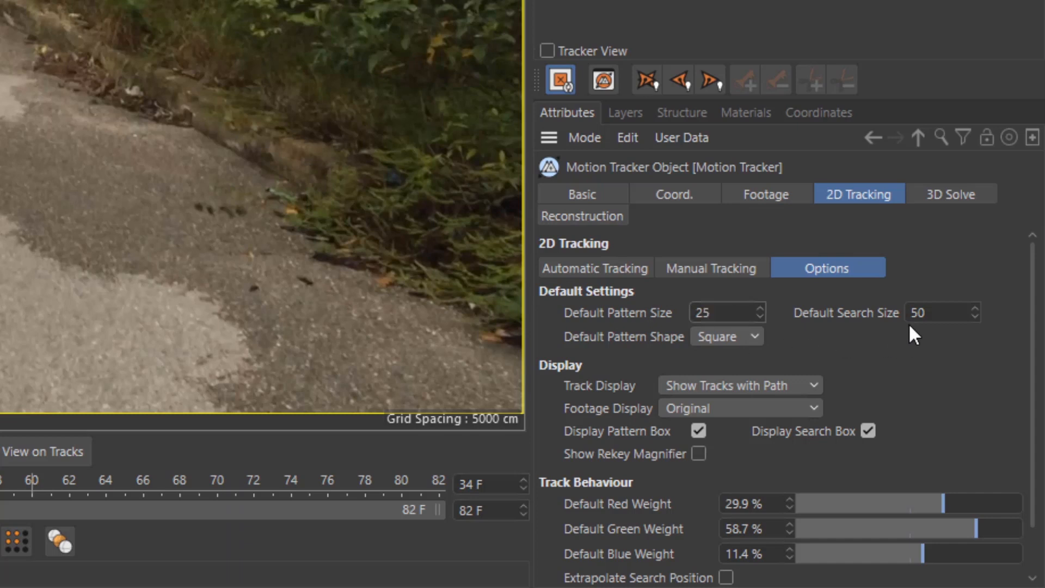
text(1)
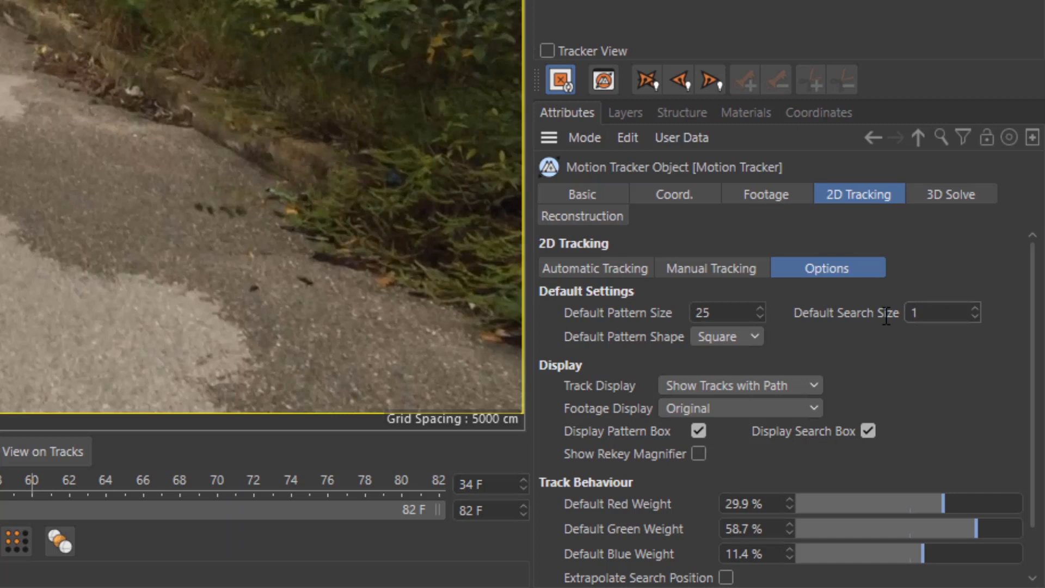
text(100)
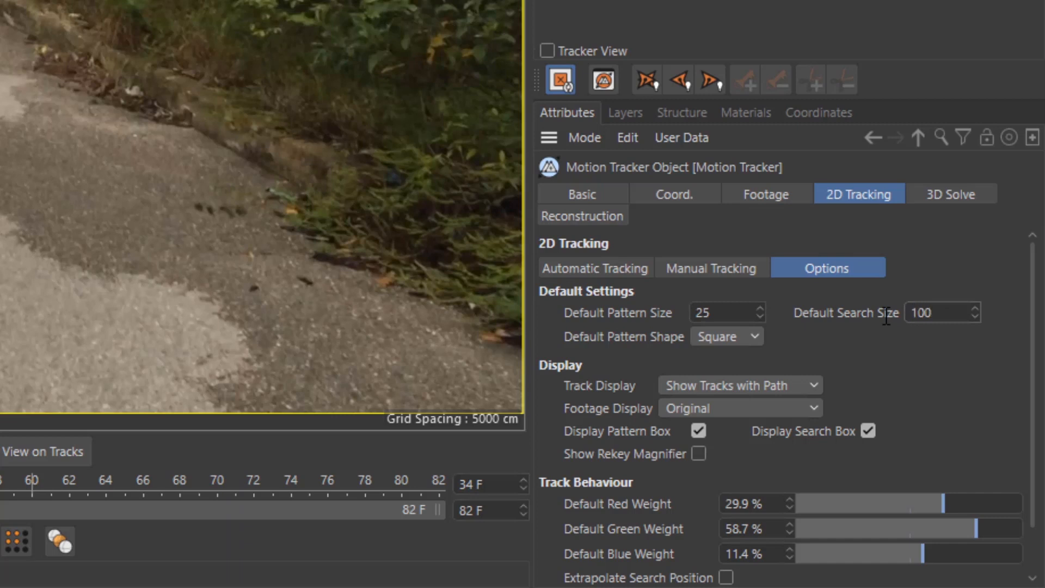
click(937, 313)
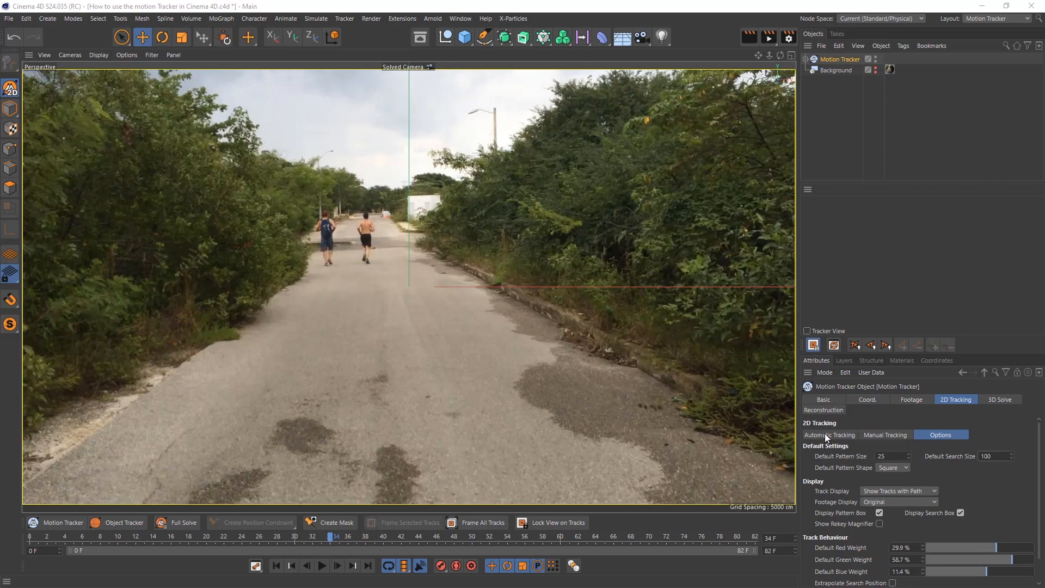
- Run Auto Track on the footage and inspect the resulting tracks in the Graph View
click(830, 435)
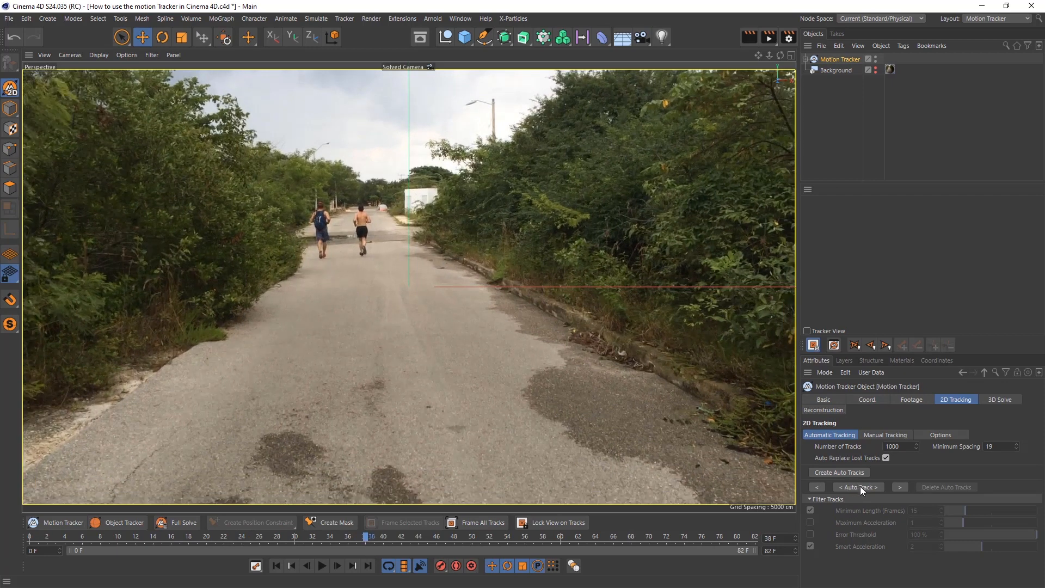
click(858, 487)
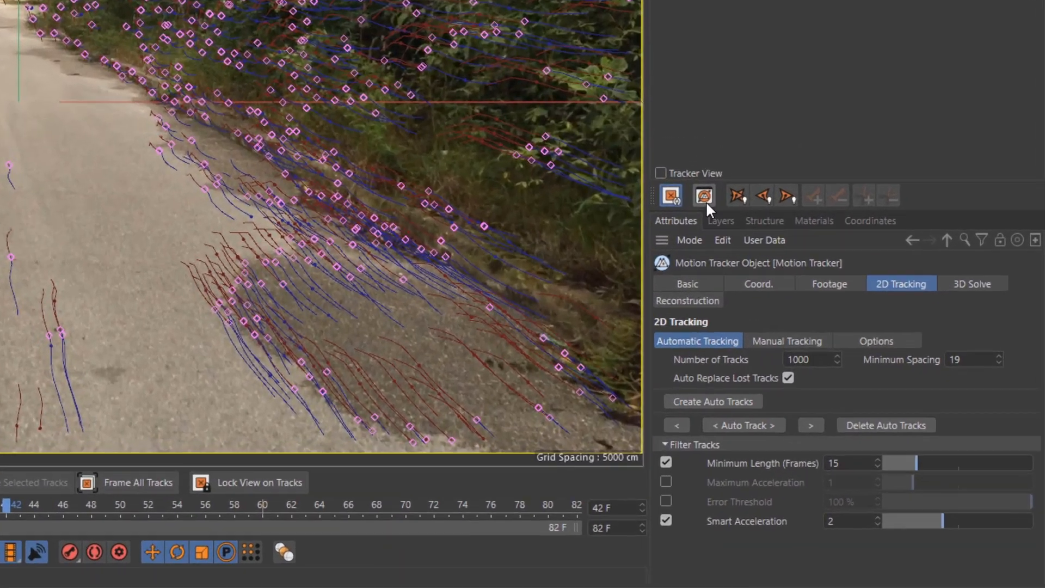
click(704, 195)
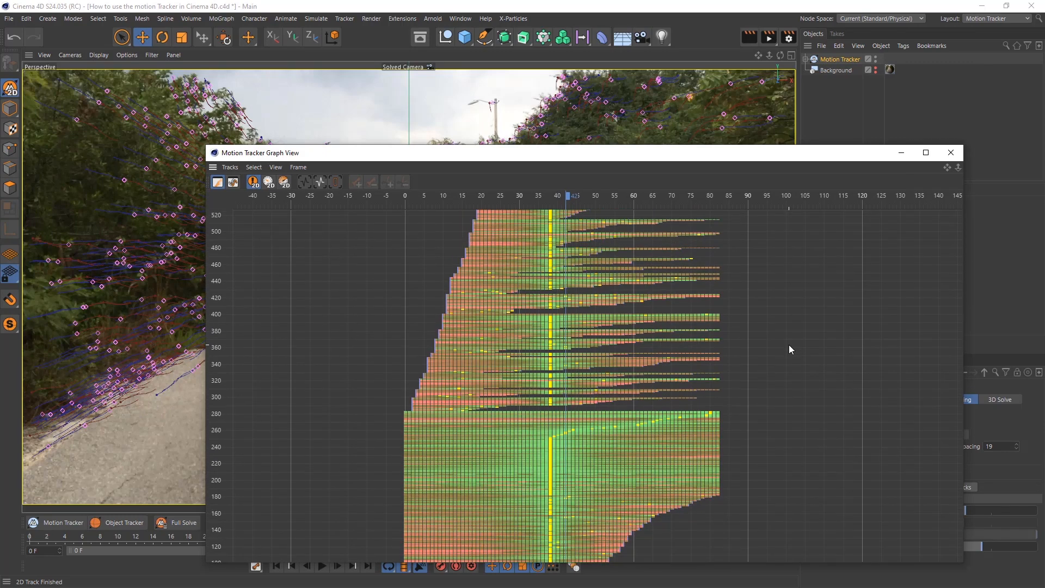
click(949, 152)
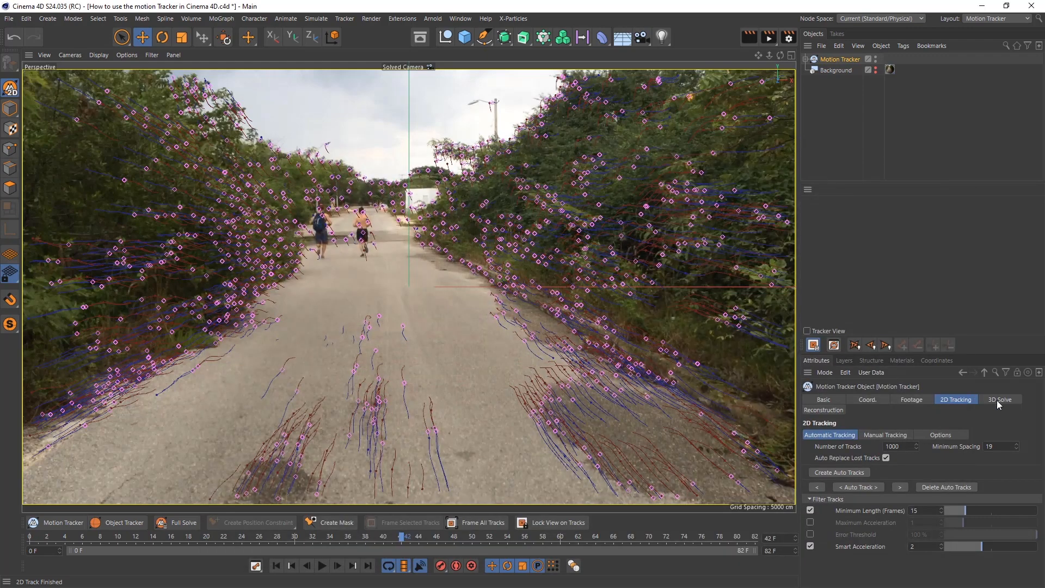
- Run the 3D Solver with the 36 mm sensor size to solve the camera
click(1002, 399)
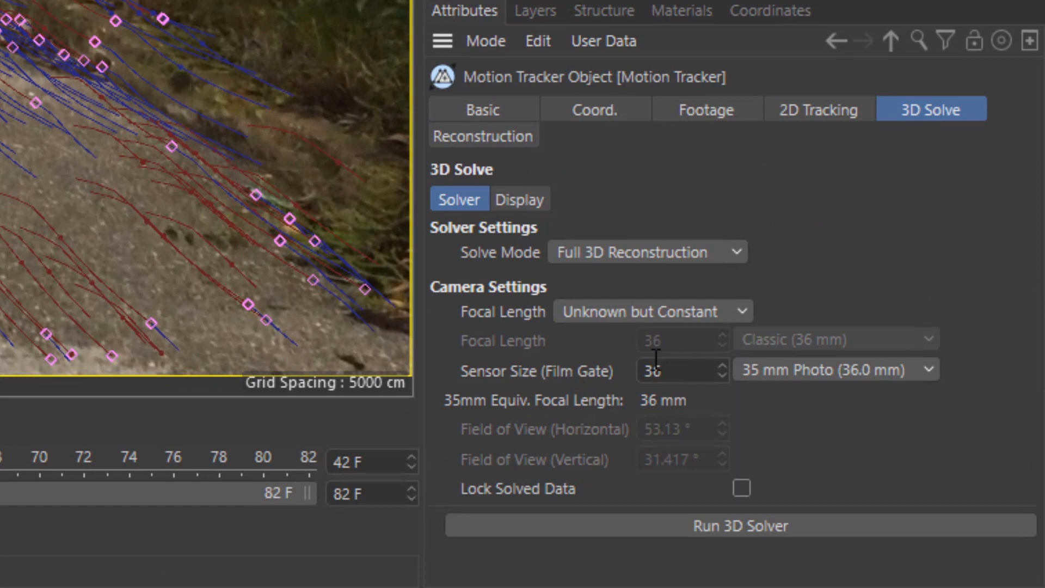
mouse_move(607, 390)
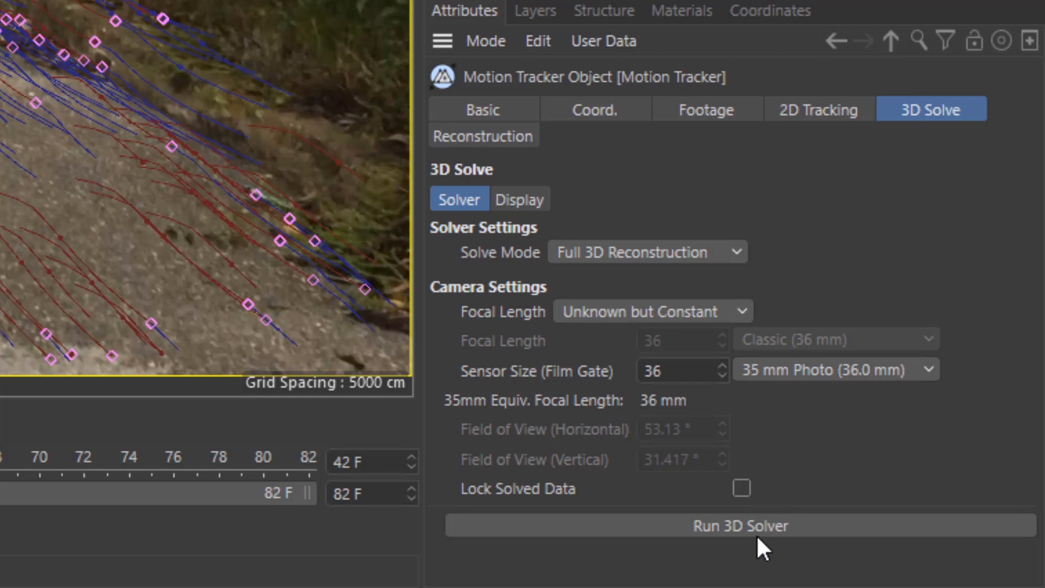
click(739, 526)
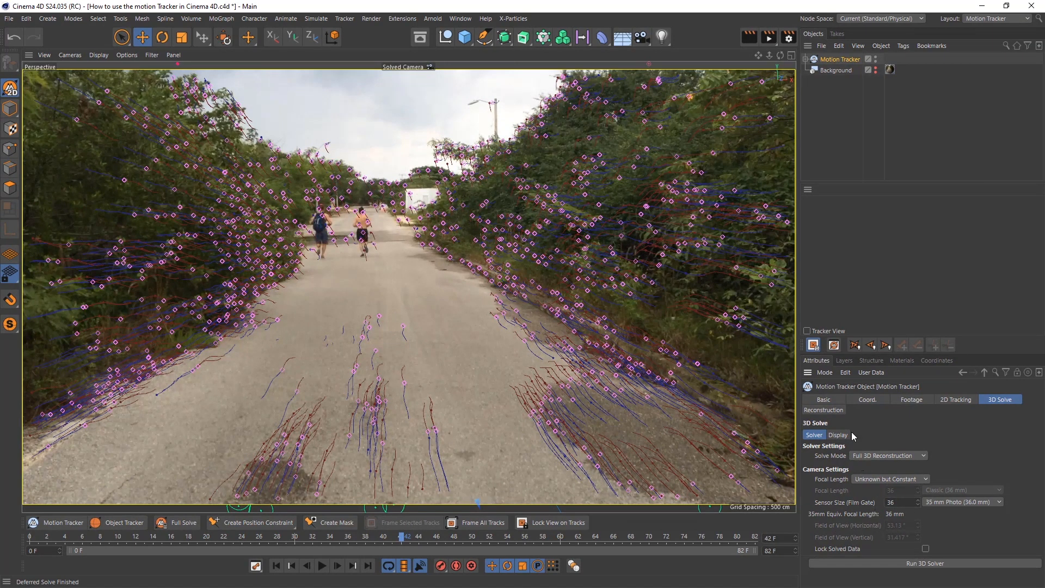
mouse_move(807, 62)
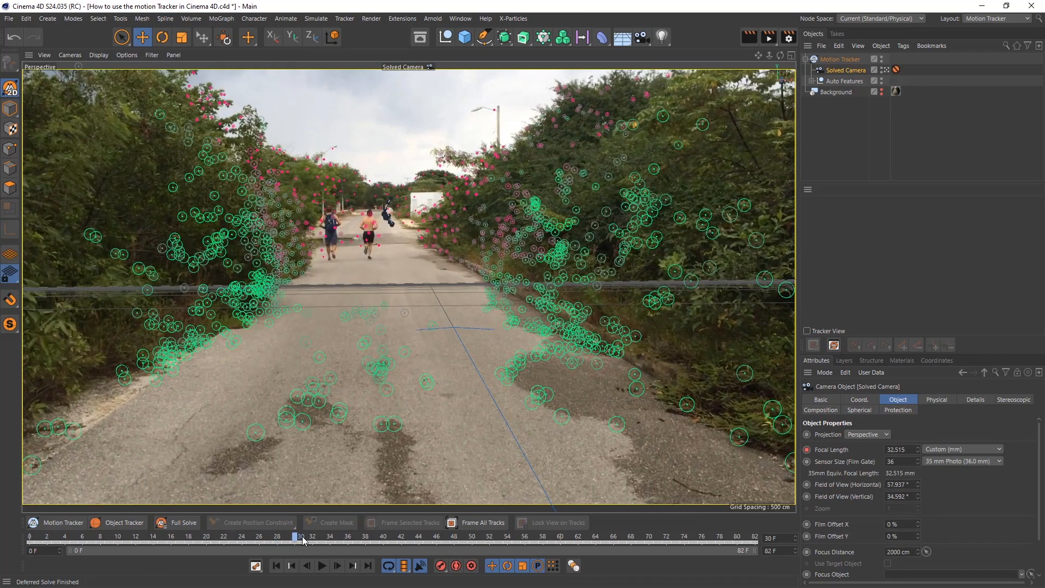
- Scrub through the footage to check the solve, then select the Motion Tracker object
drag(302, 538, 672, 538)
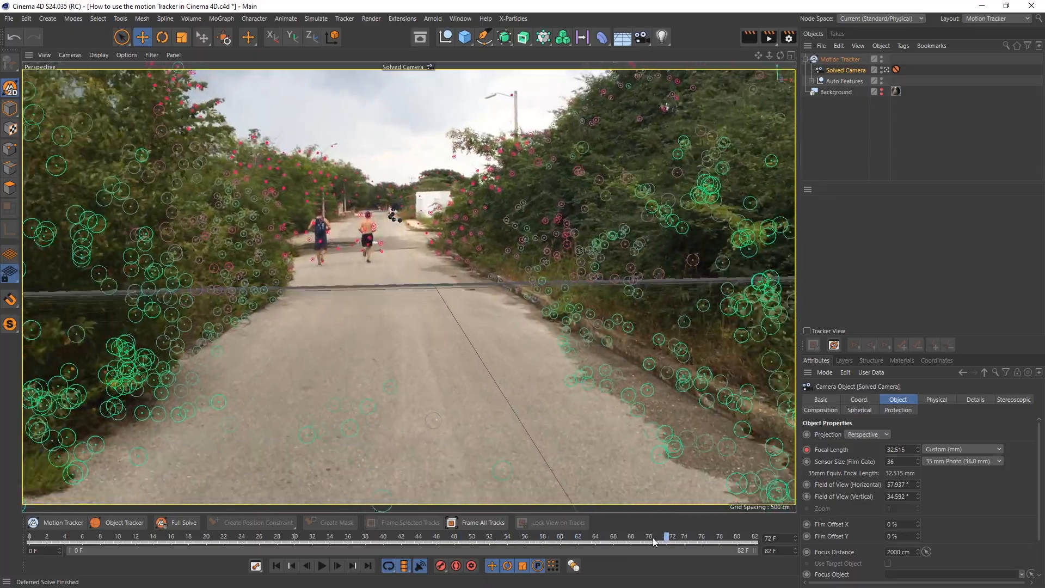
drag(672, 537, 235, 538)
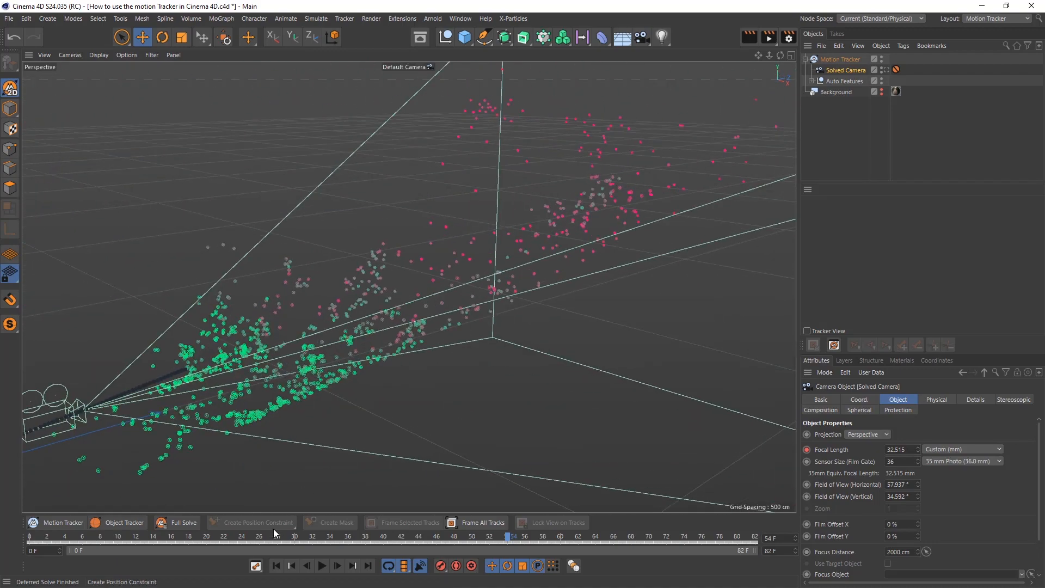
click(292, 538)
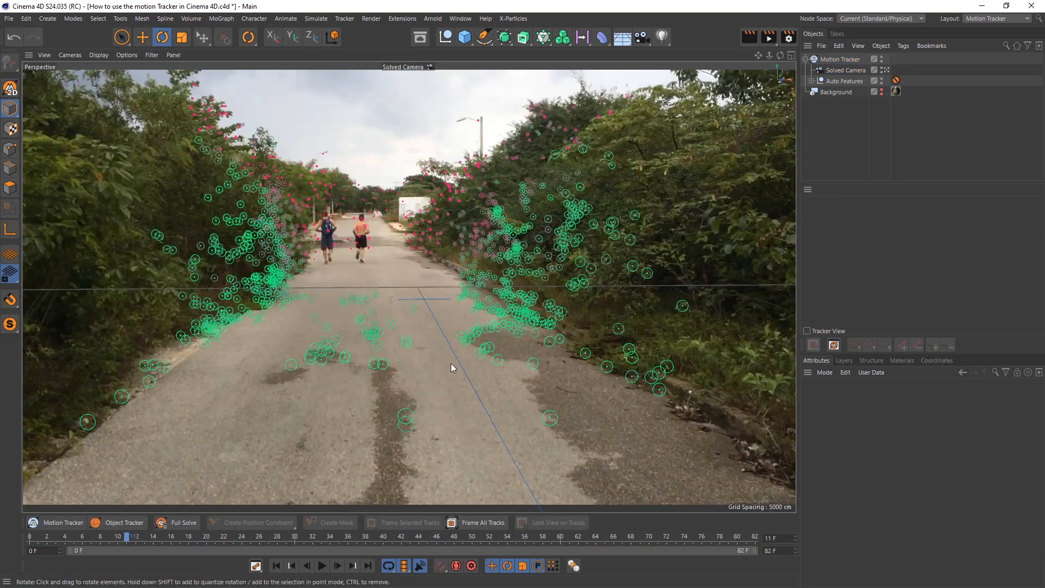
click(842, 59)
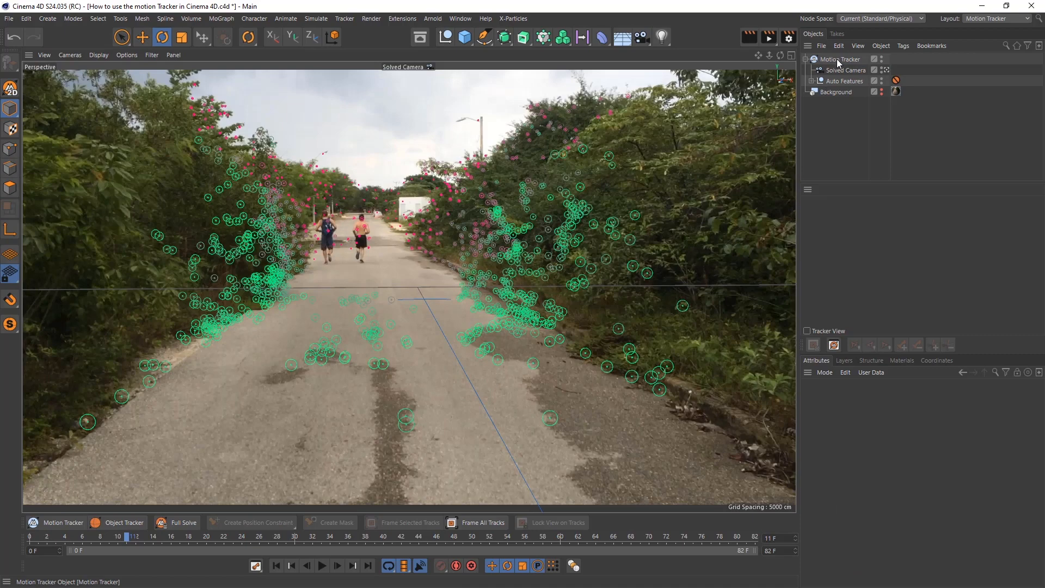
- Add a Planar Constraint tracker tag to the Motion Tracker and pick road features for it
right_click(842, 59)
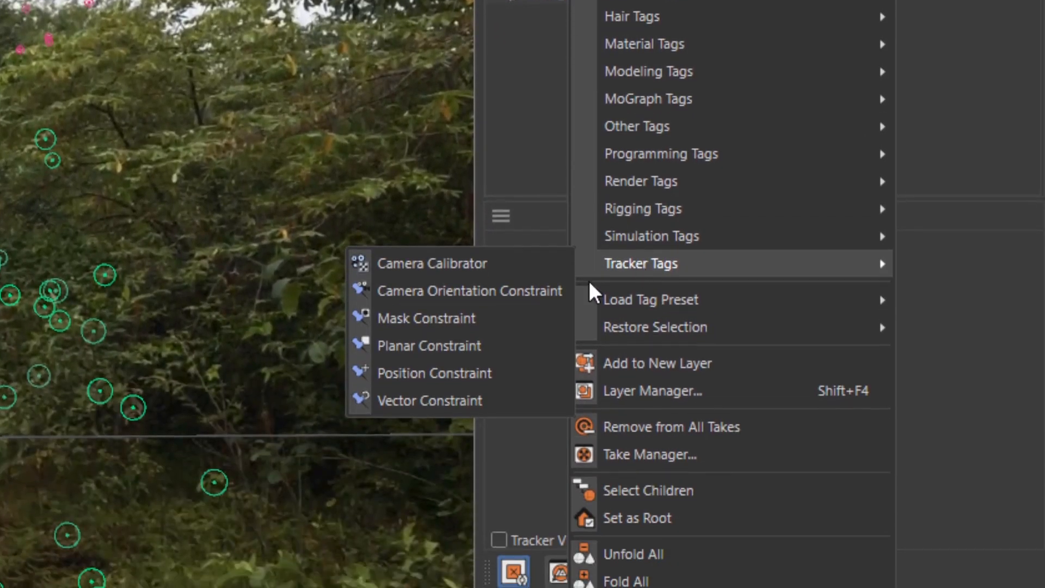
click(429, 345)
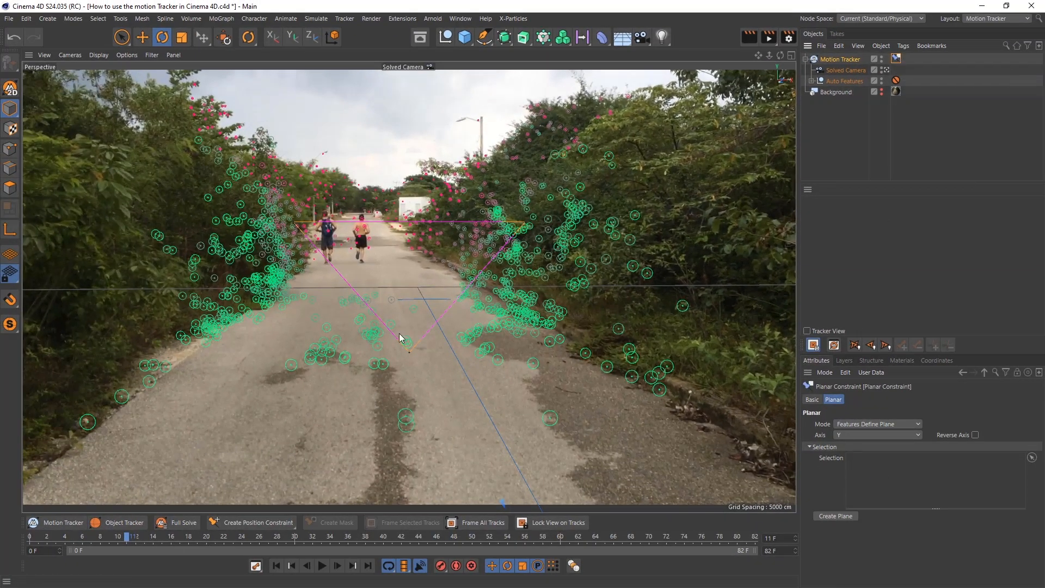
click(847, 81)
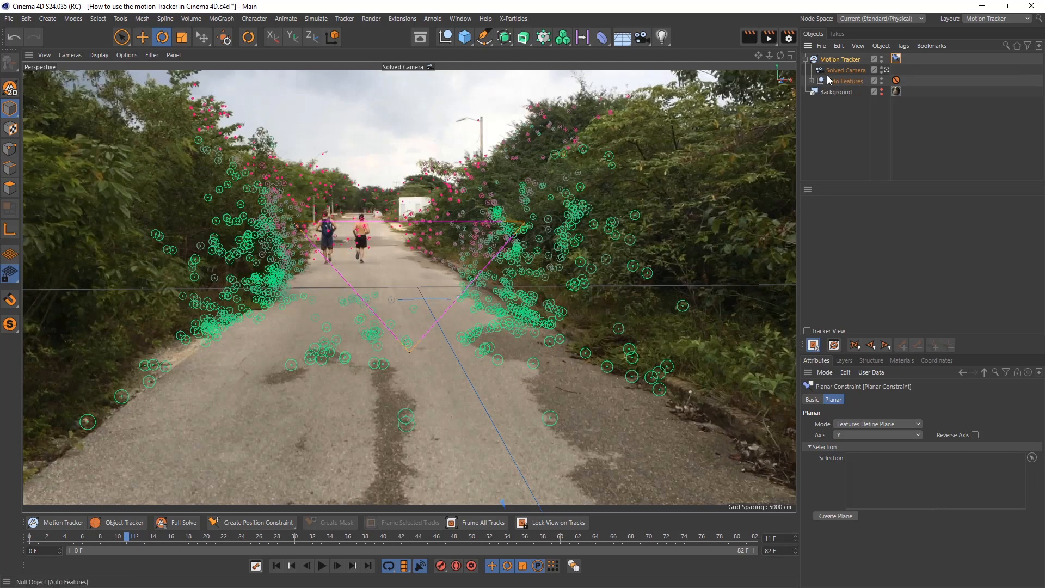
click(845, 70)
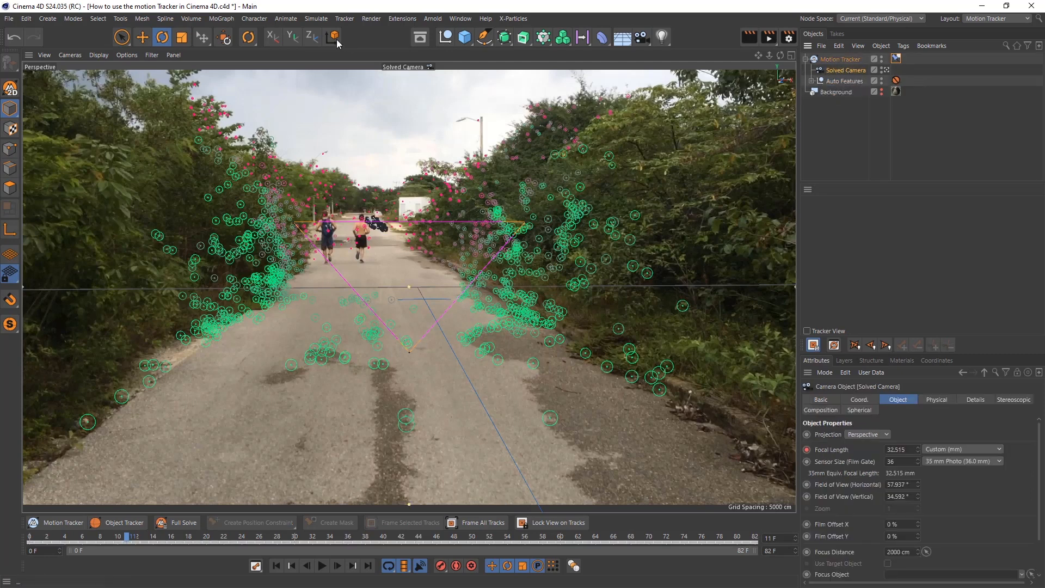
click(141, 37)
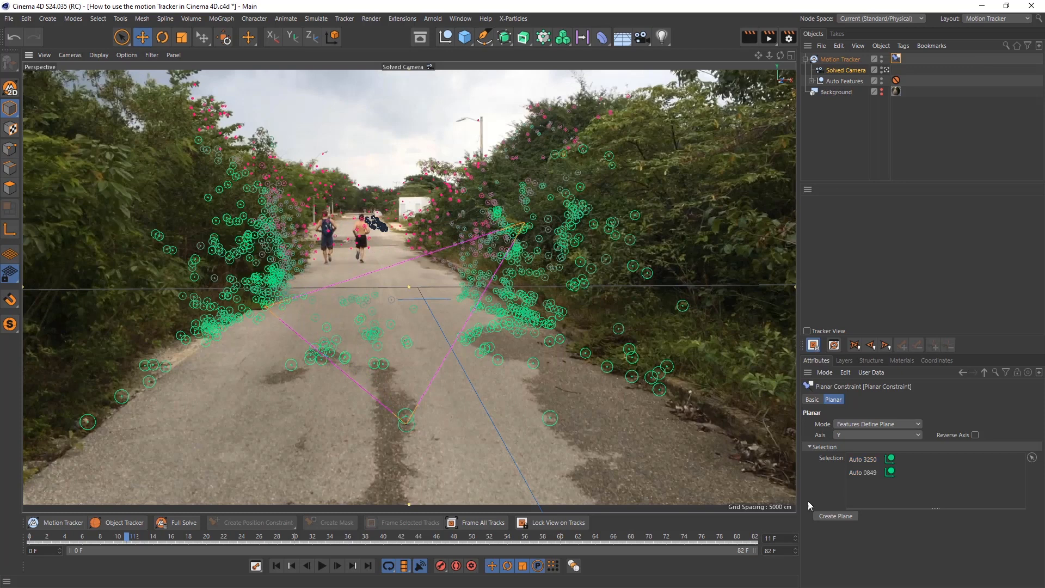
mouse_move(748, 418)
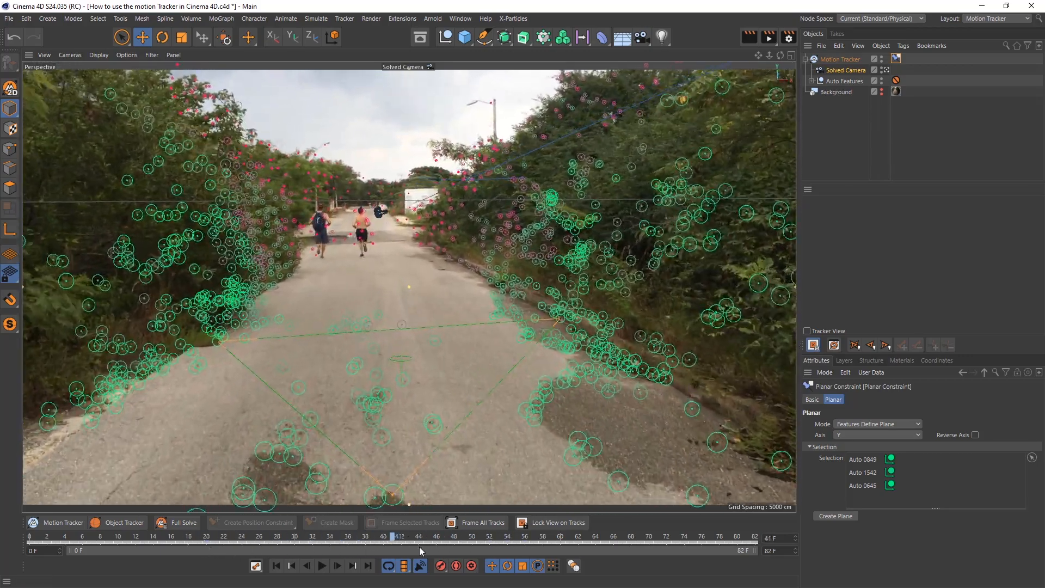
- Create a plane from the constraint and rotate/move it to lie flat along the road
click(834, 515)
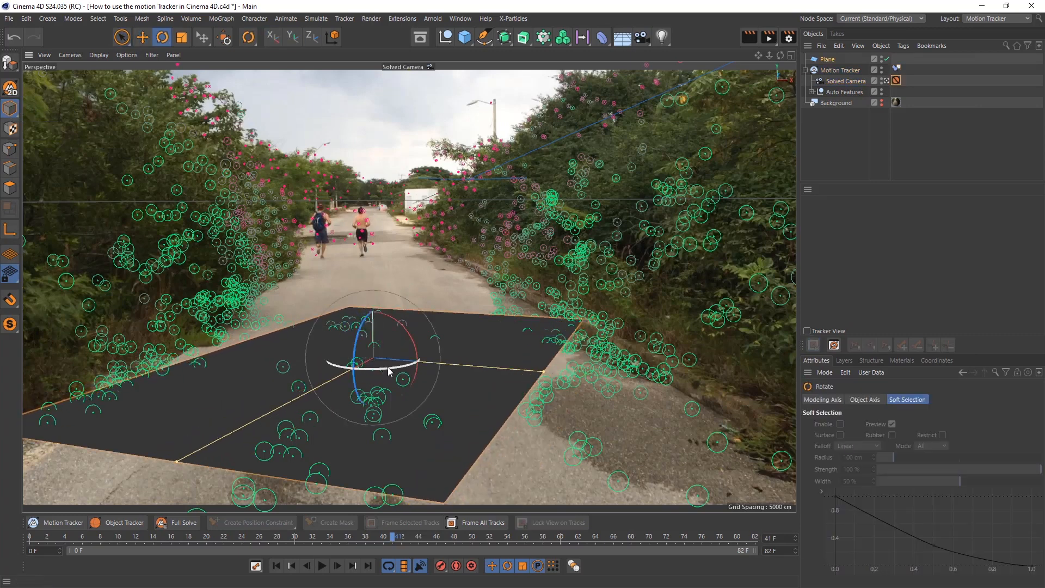
drag(387, 370, 400, 369)
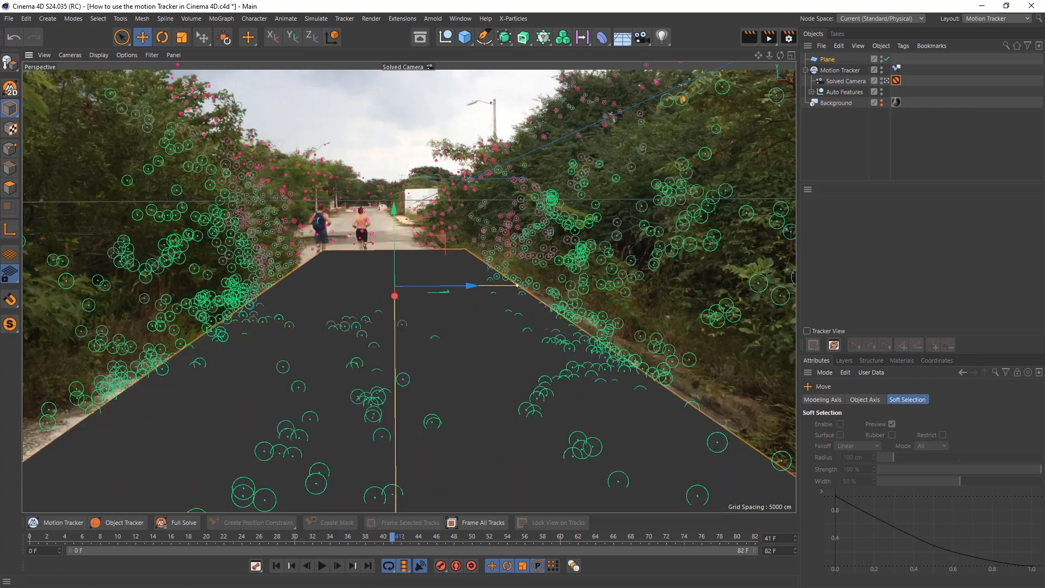
click(161, 37)
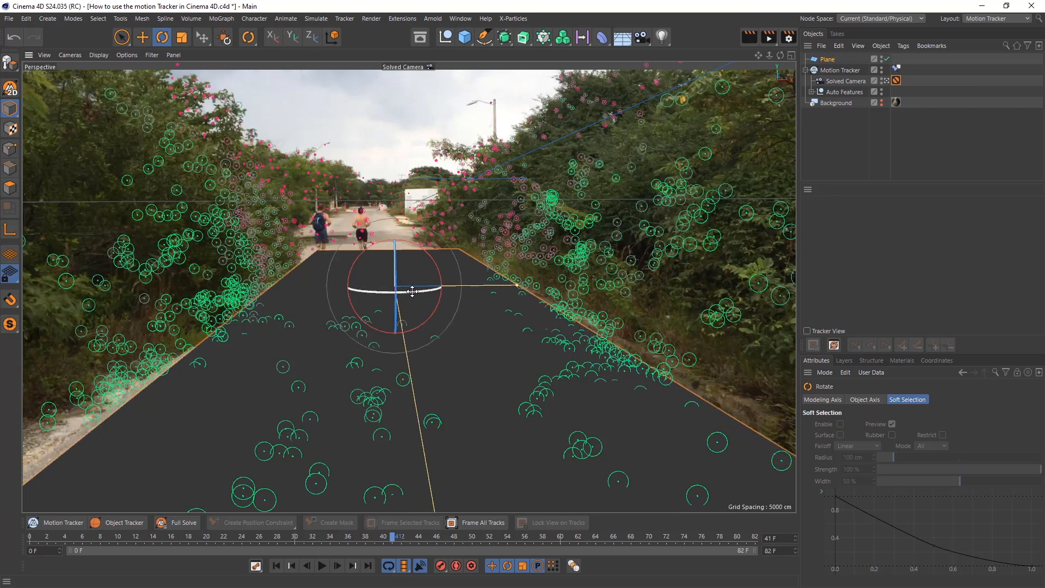
click(142, 37)
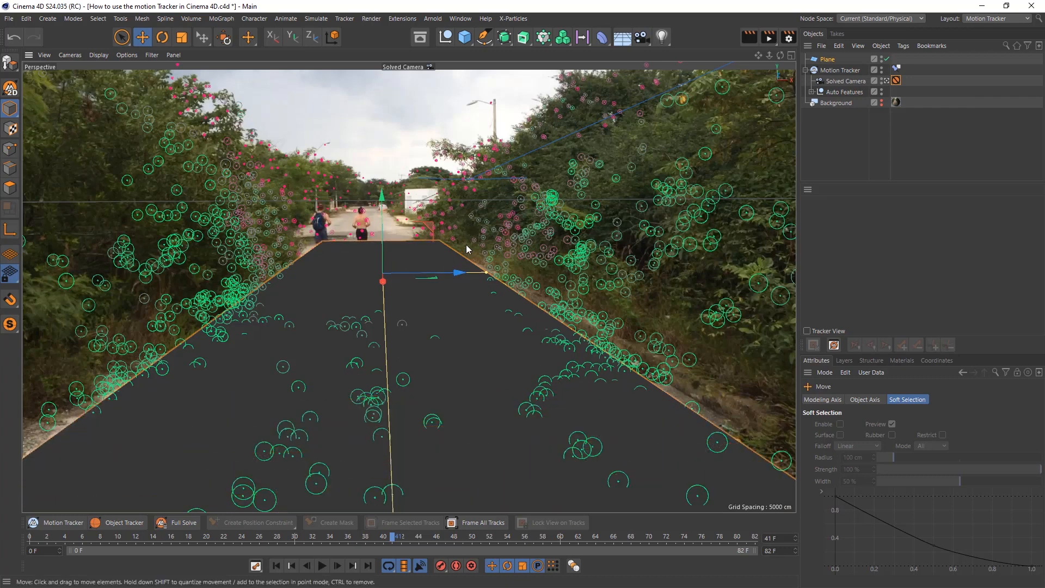
mouse_move(890, 213)
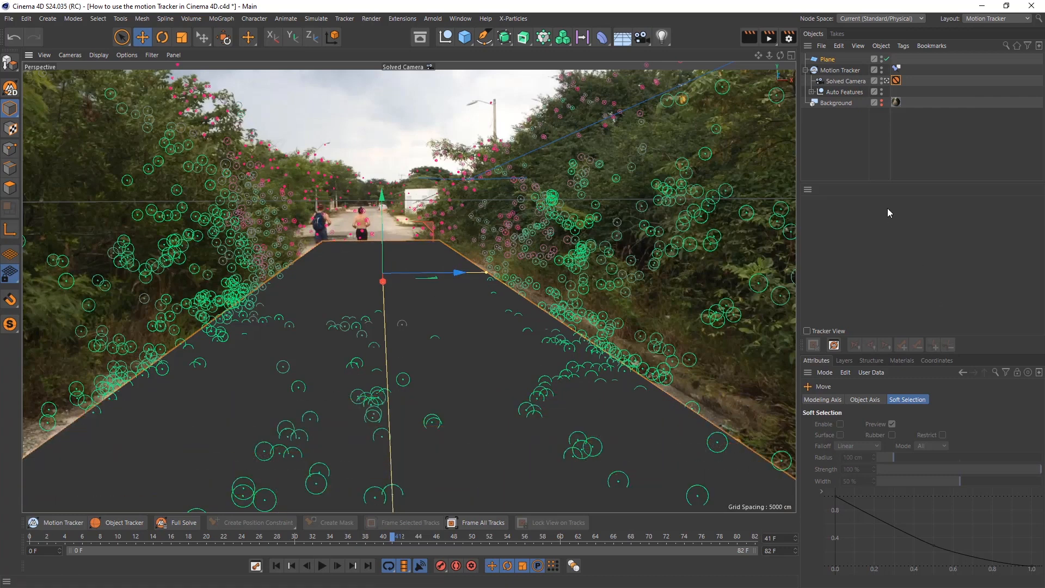
click(828, 59)
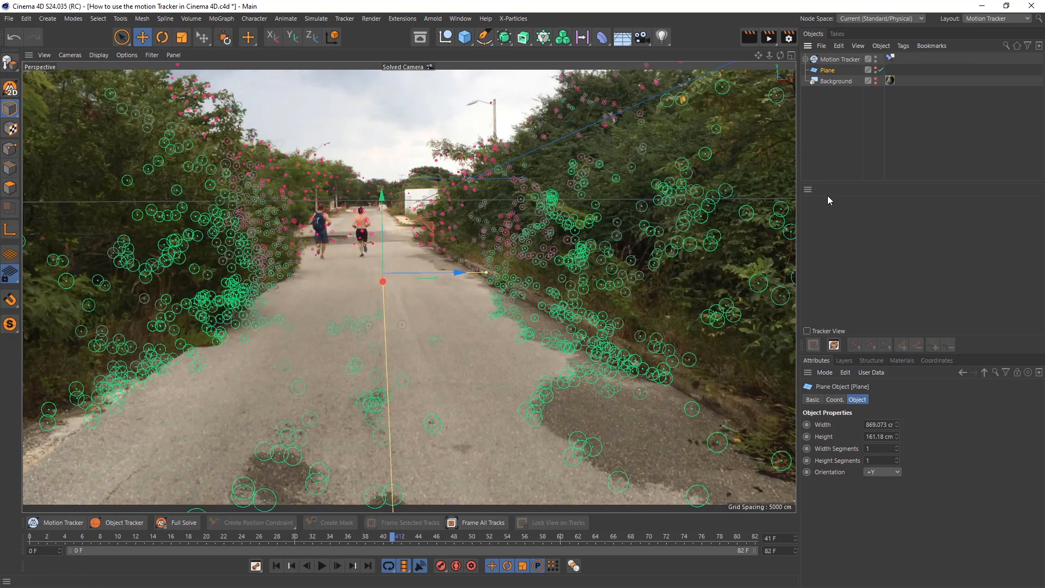
- Generate a Scene Point Cloud using the High Quality reconstruction preset
click(841, 59)
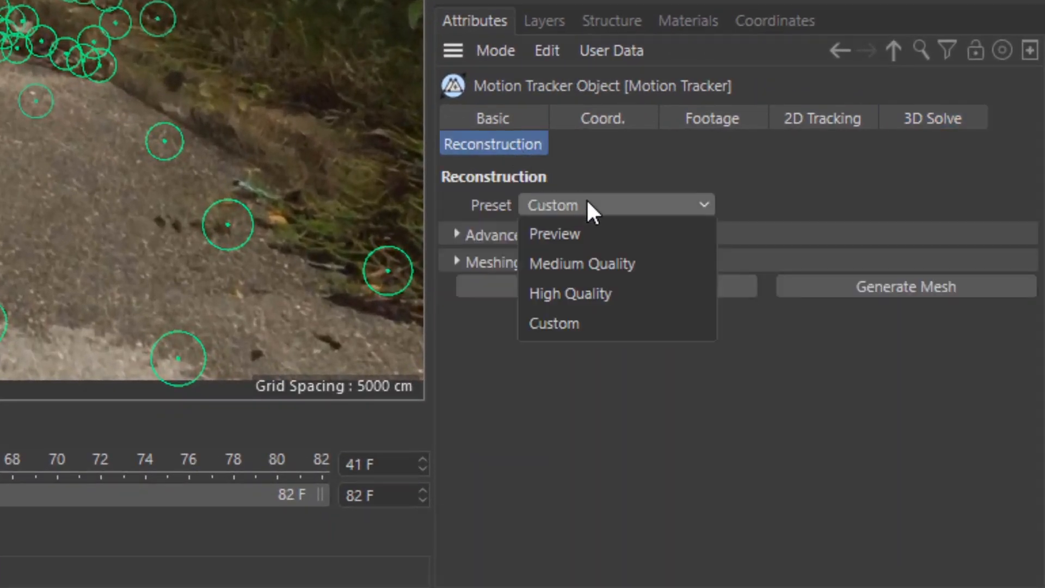
click(570, 293)
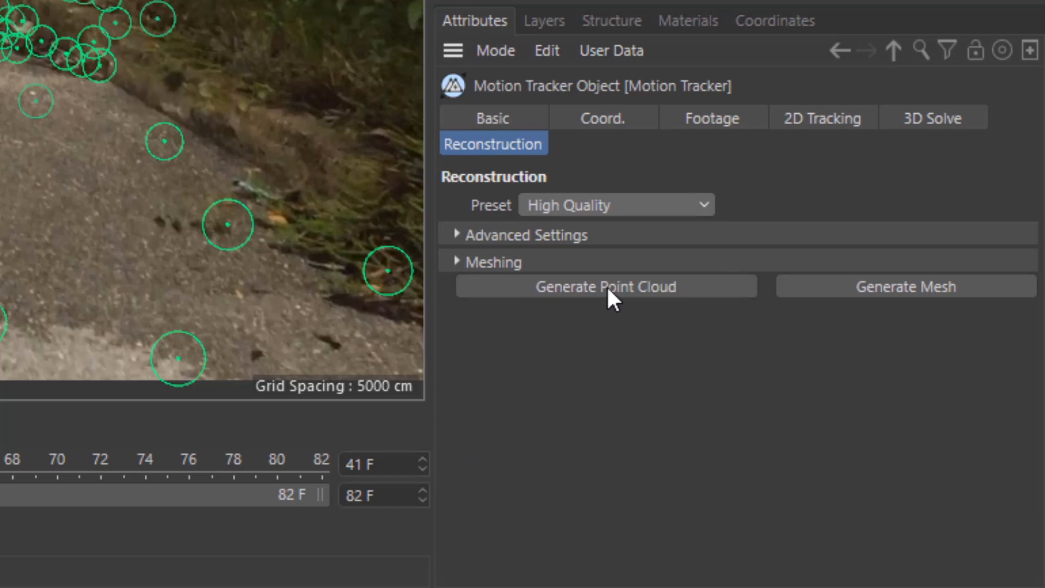
click(605, 287)
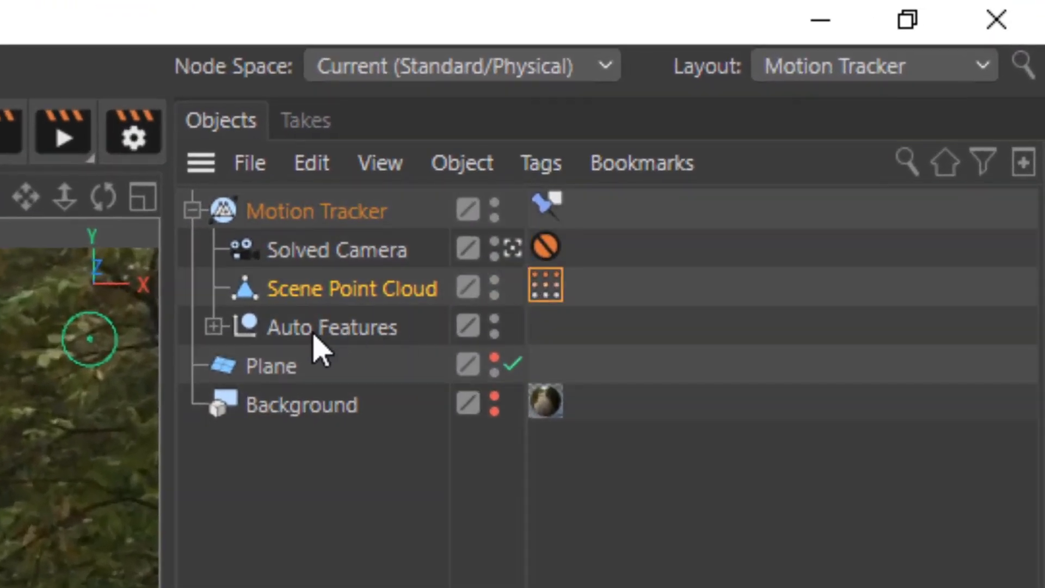
mouse_move(628, 242)
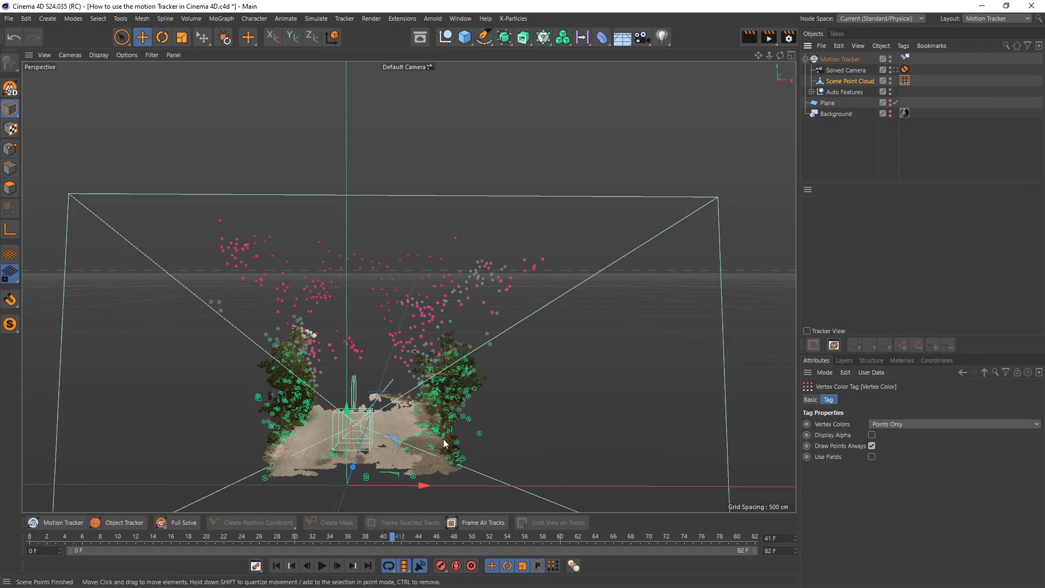
- Orbit the viewport to inspect the road point cloud from the side and down the road
drag(443, 443, 463, 411)
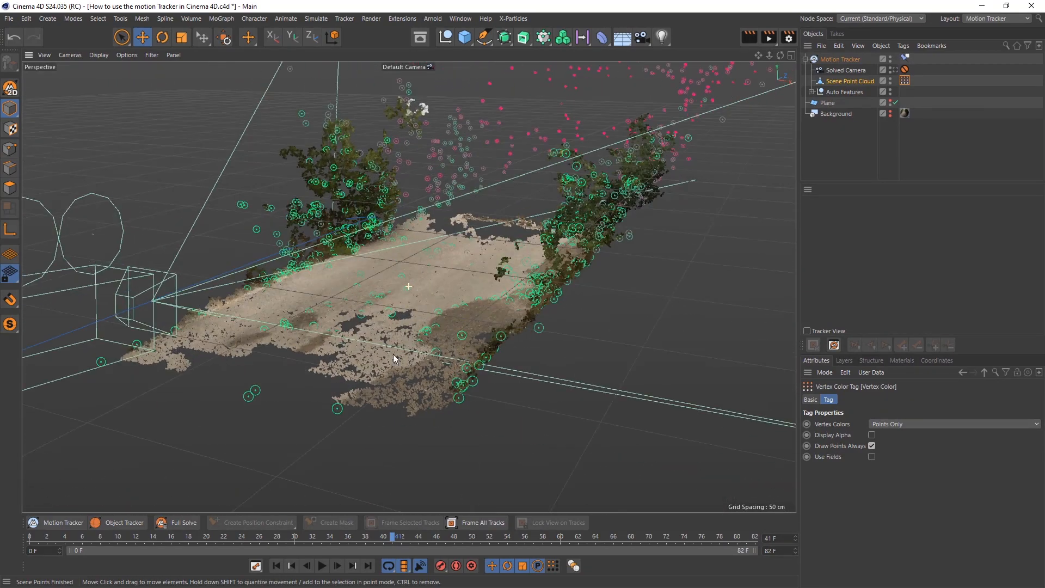
drag(399, 267, 580, 273)
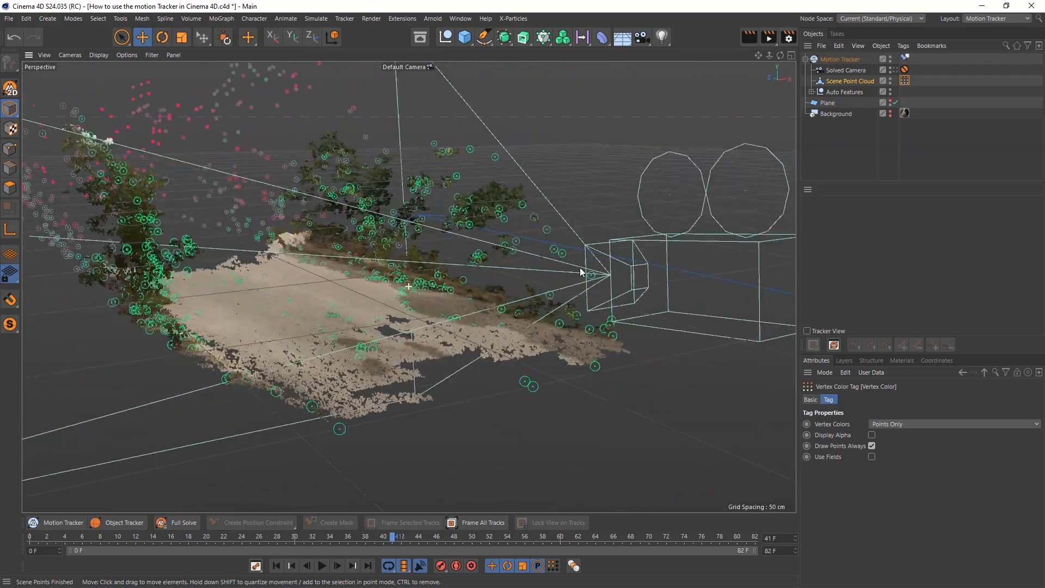
drag(580, 272, 460, 265)
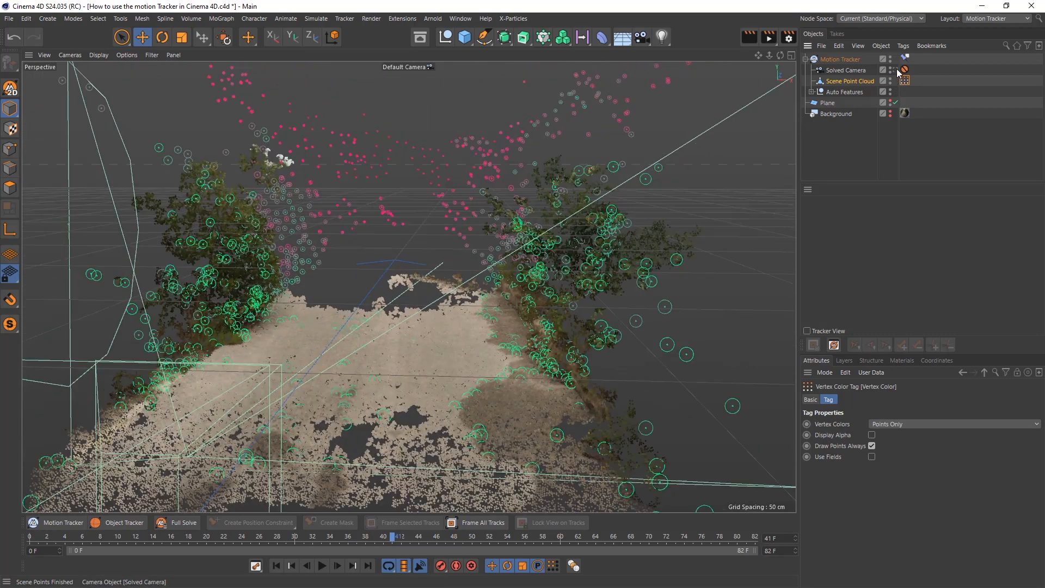
- Through the solved camera, add another Planar Constraint tag to the Motion Tracker
click(905, 70)
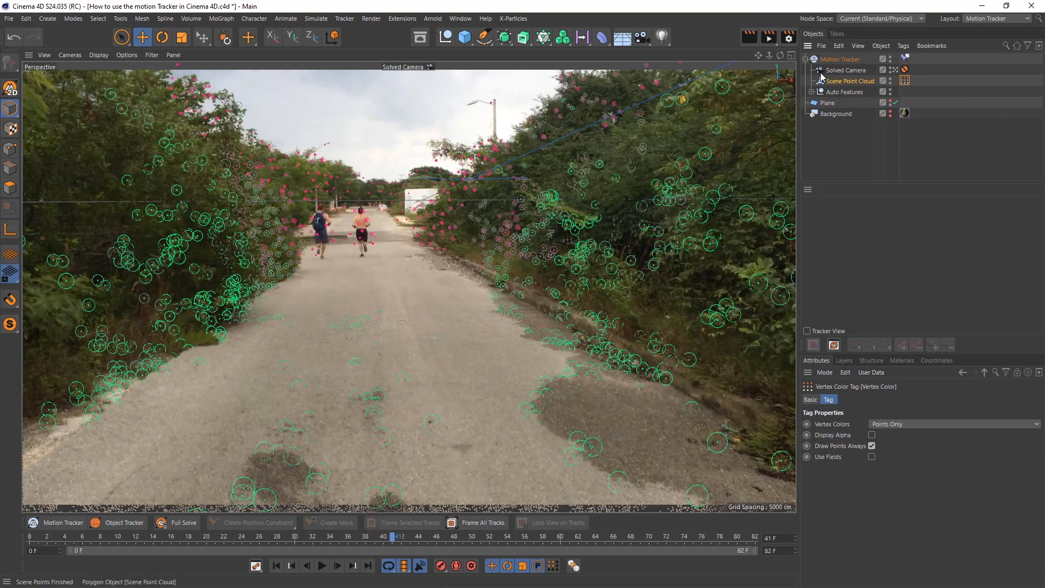
right_click(842, 59)
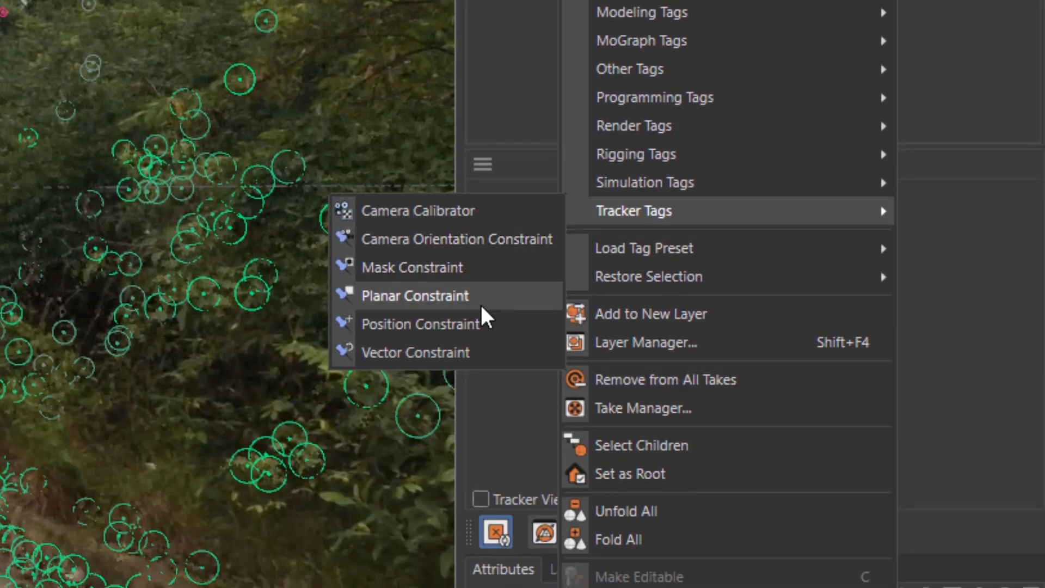
click(415, 295)
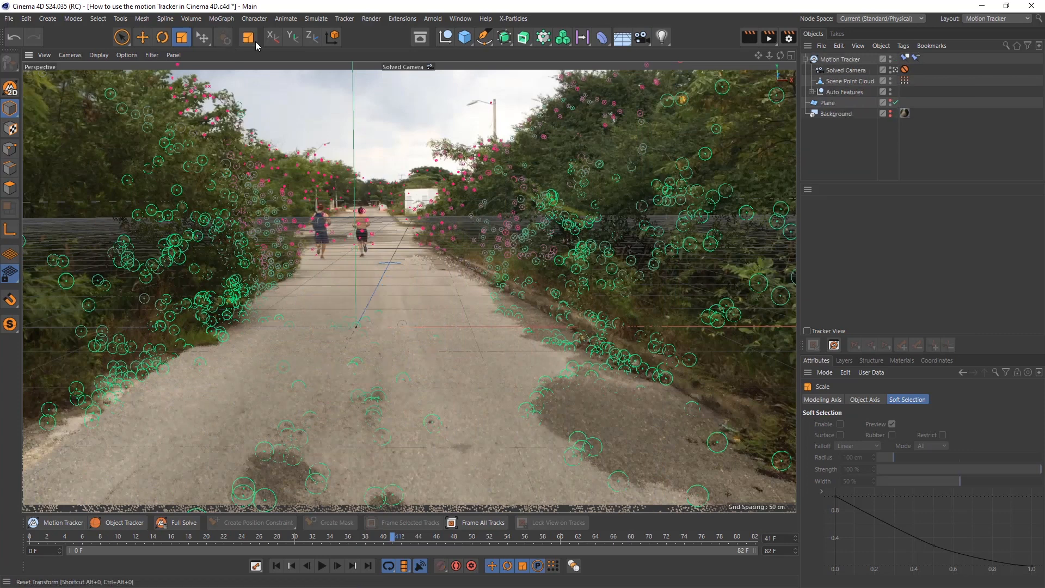
- Reset the test object's transform onto the road and play back to check the solve
click(465, 37)
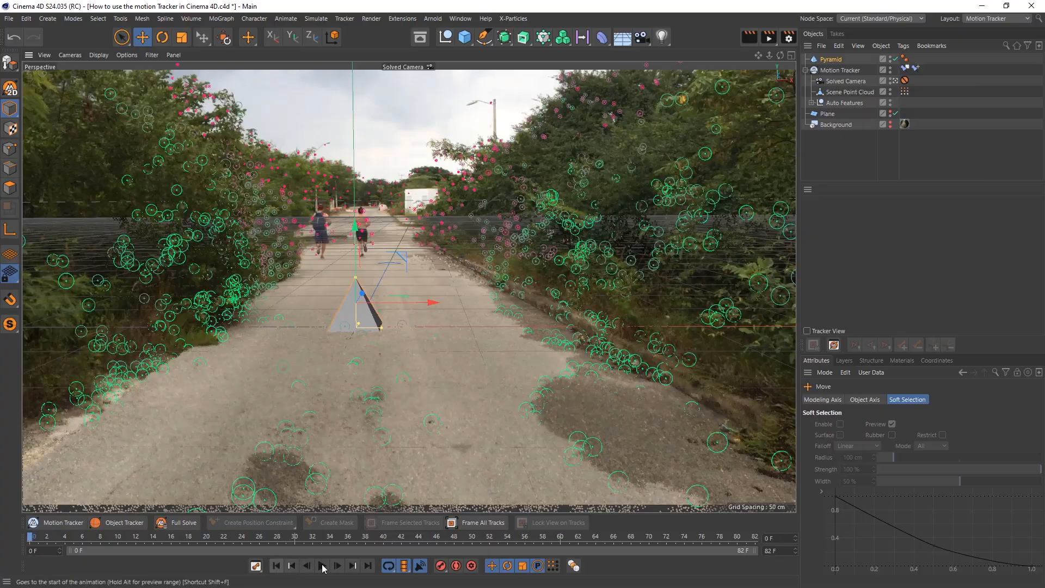
click(322, 566)
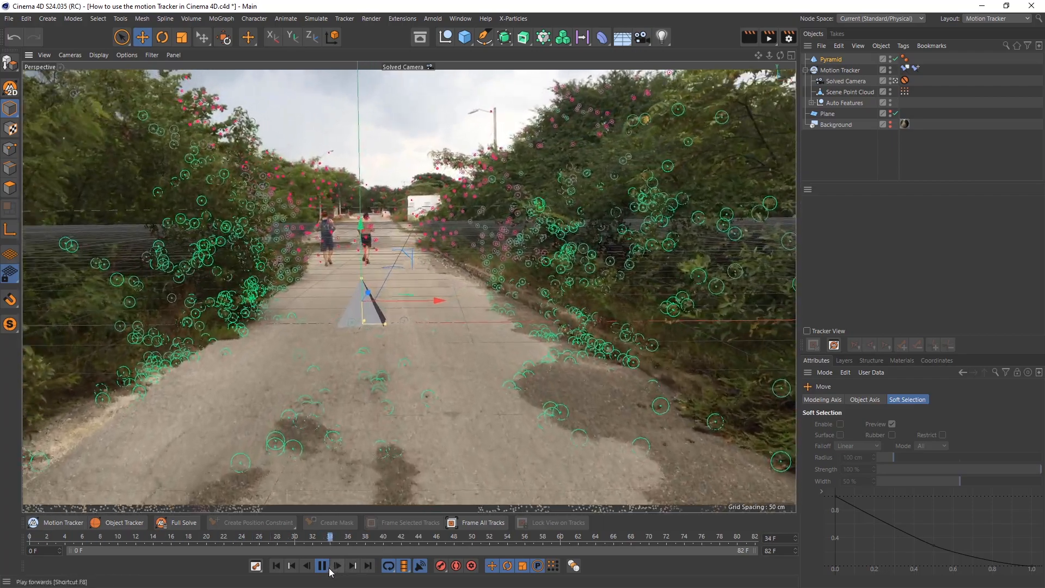
click(321, 565)
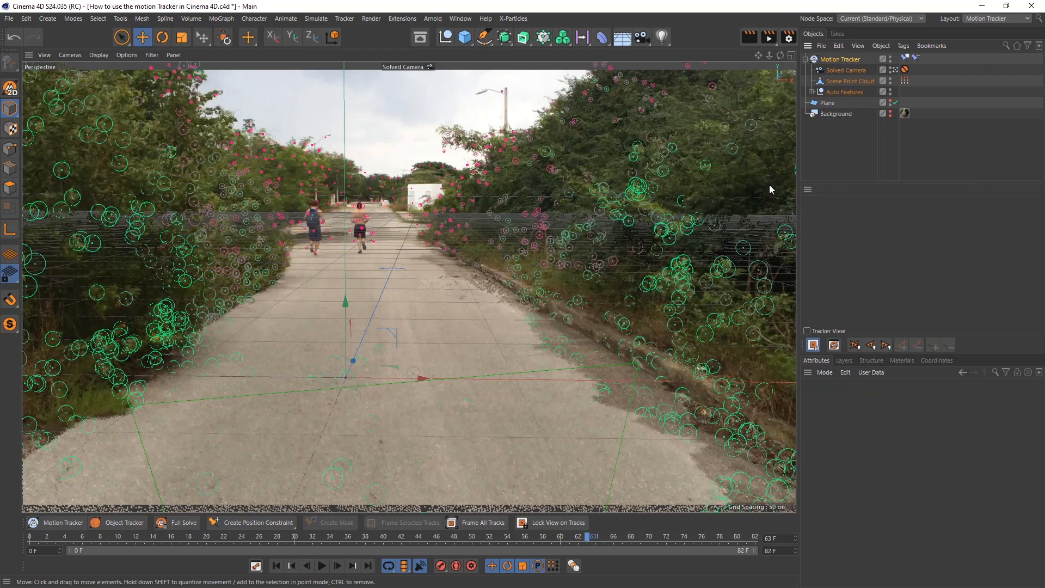
mouse_move(490, 63)
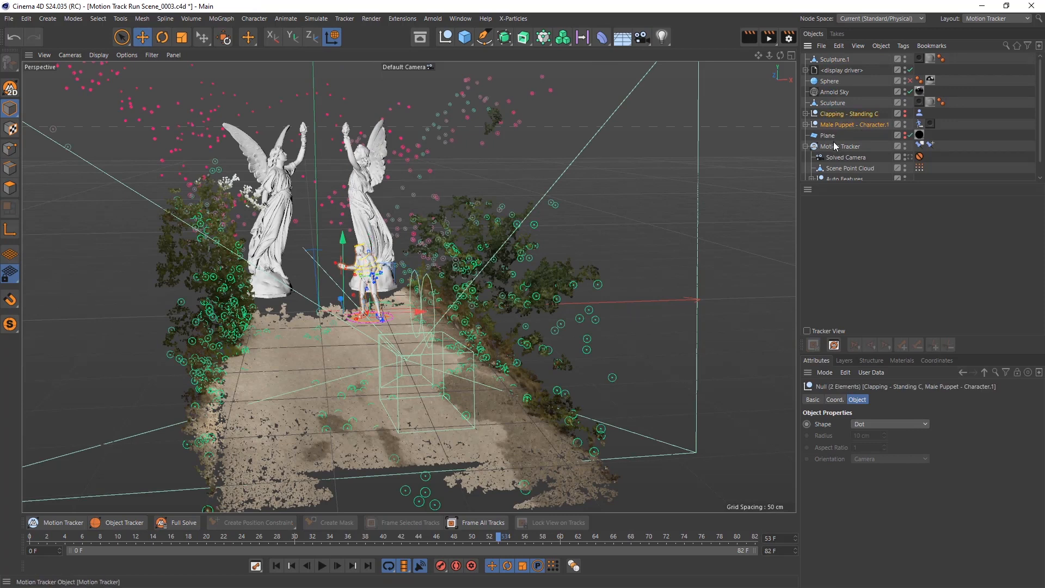
mouse_move(538, 145)
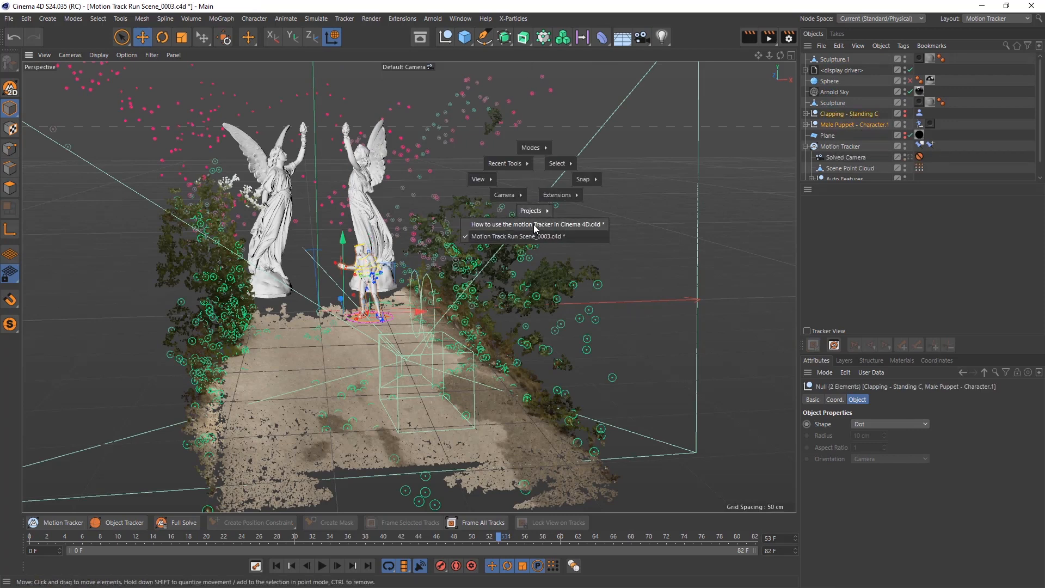
- Switch back to the motion tracker tutorial project to paste the puppet characters
click(533, 223)
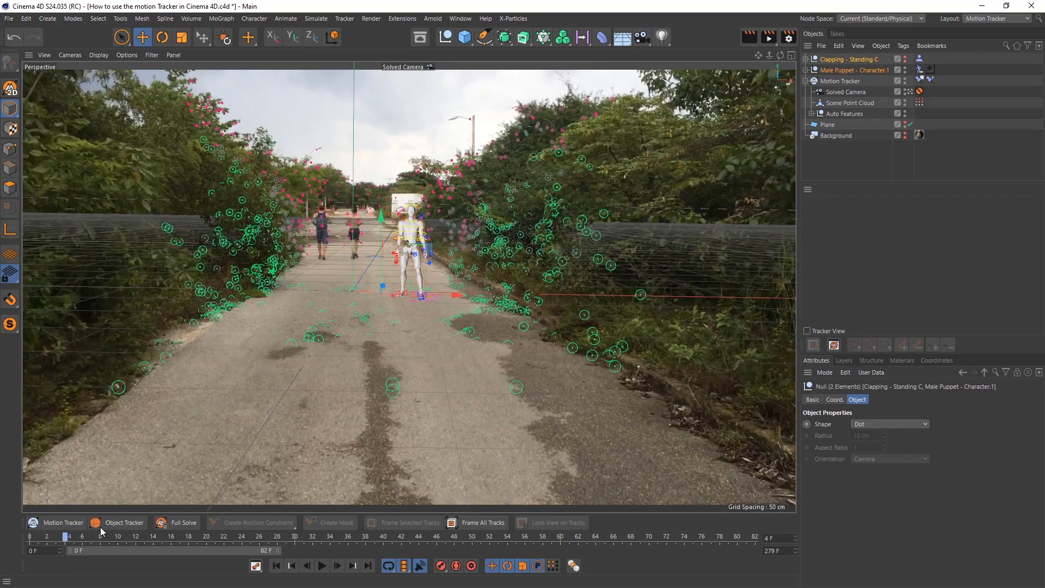
drag(68, 538, 543, 538)
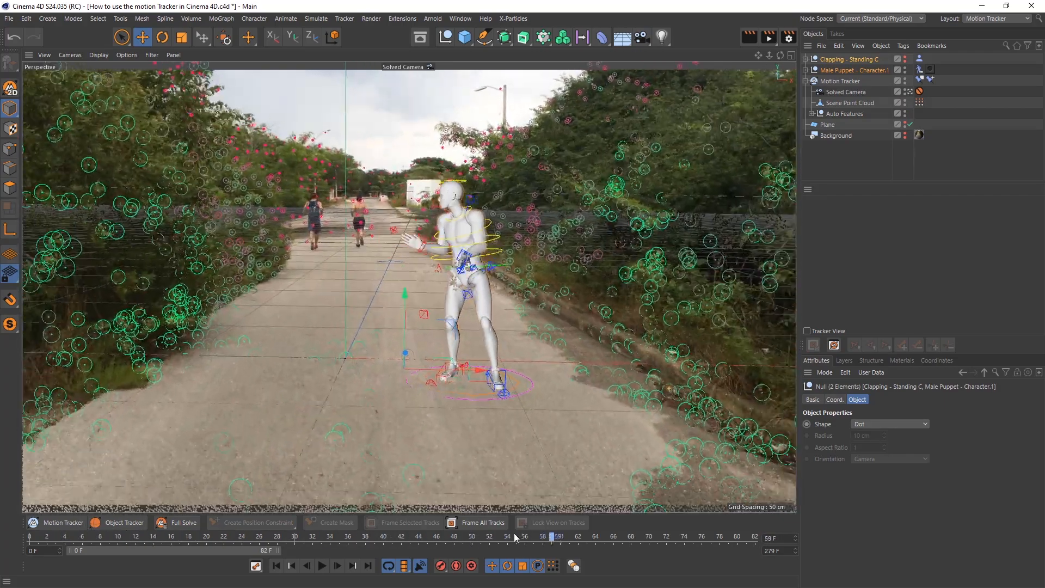
click(323, 565)
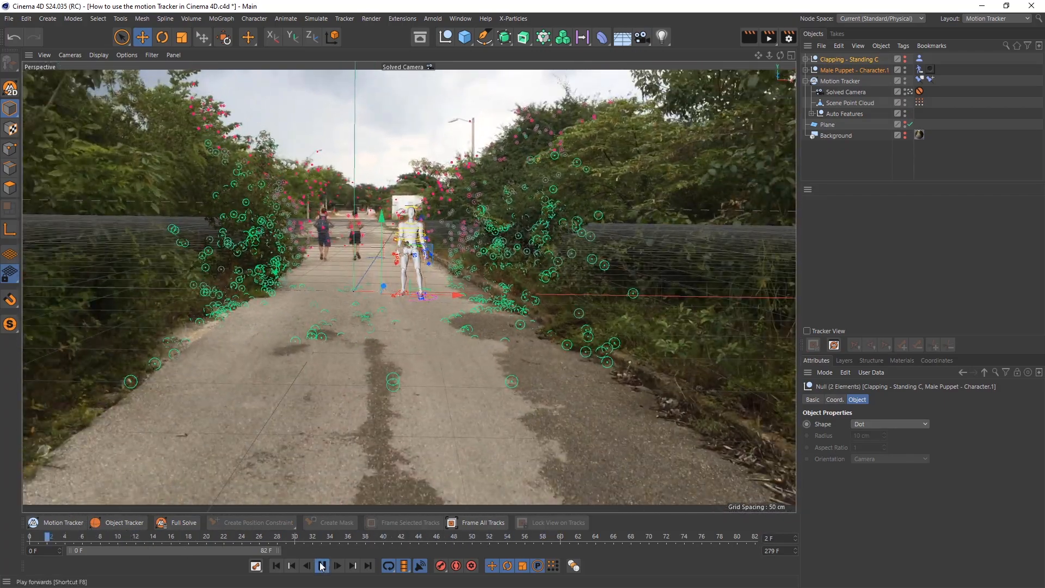
click(337, 565)
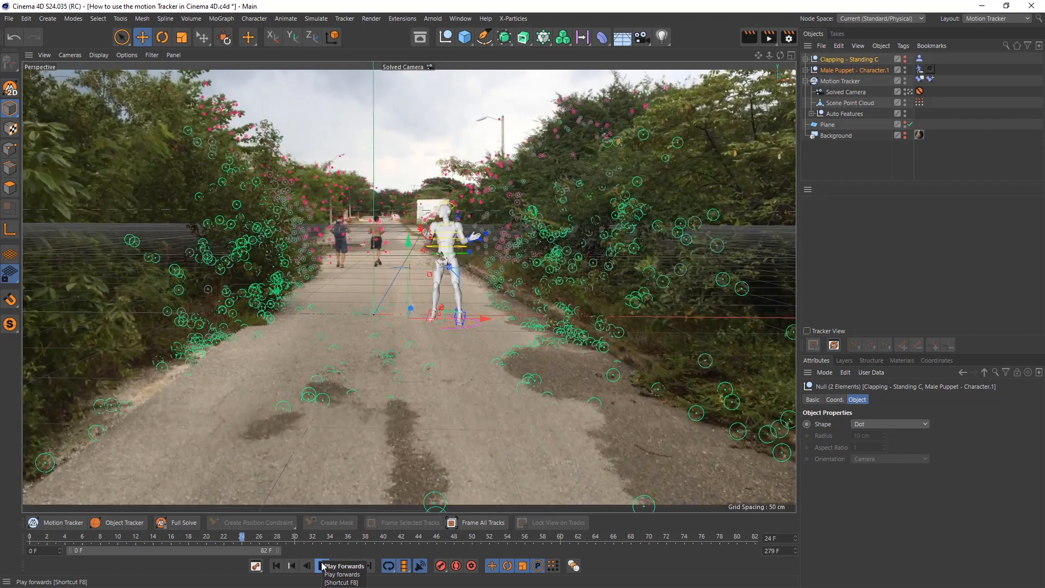
click(323, 565)
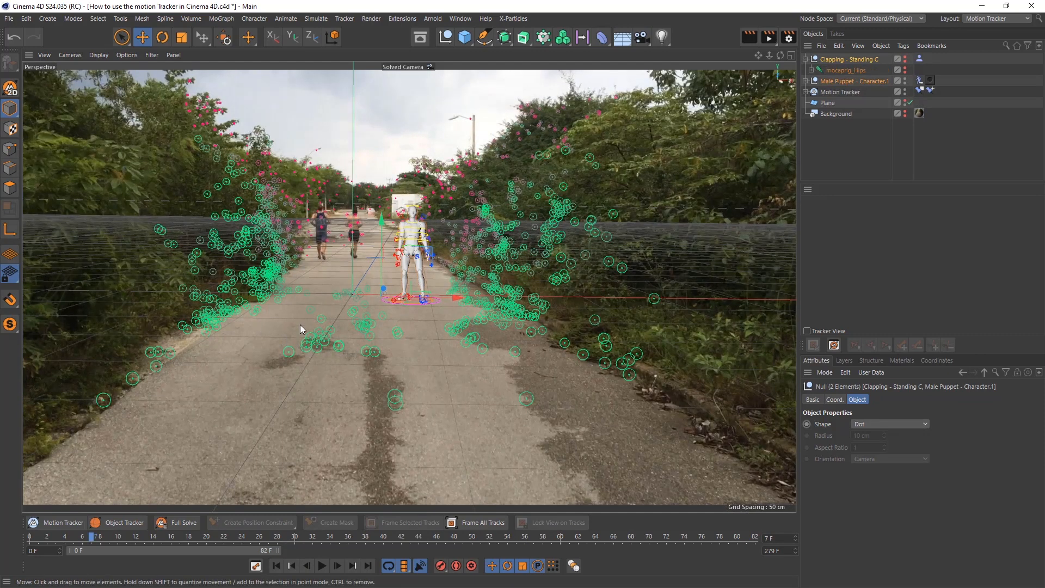
mouse_move(164, 164)
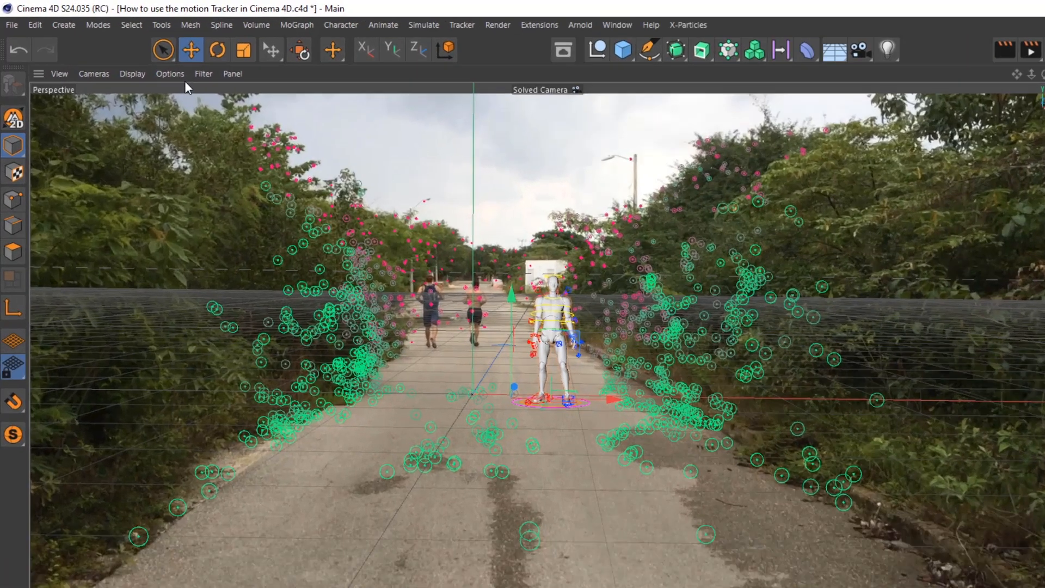
click(203, 73)
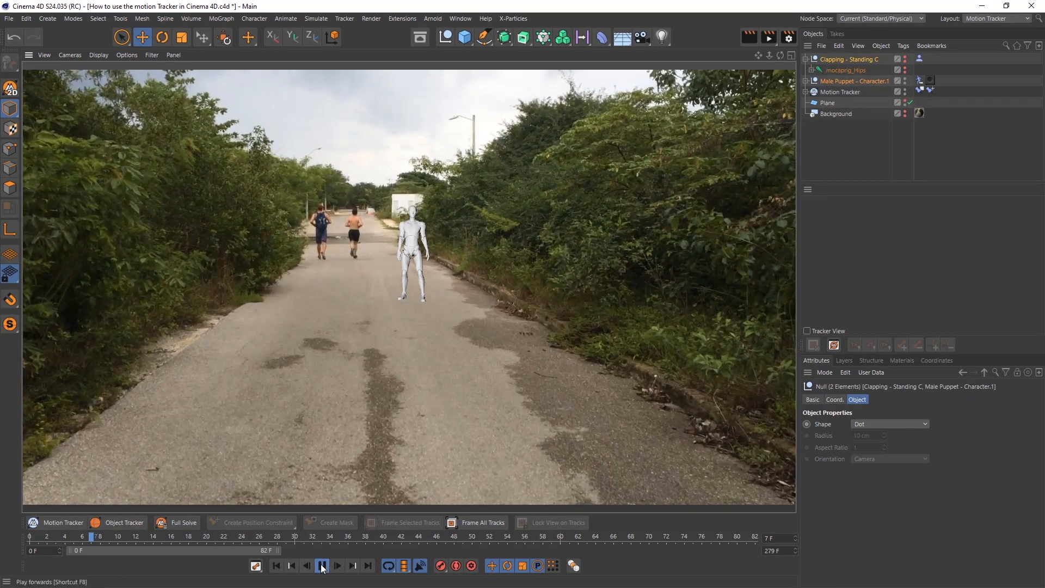
click(321, 566)
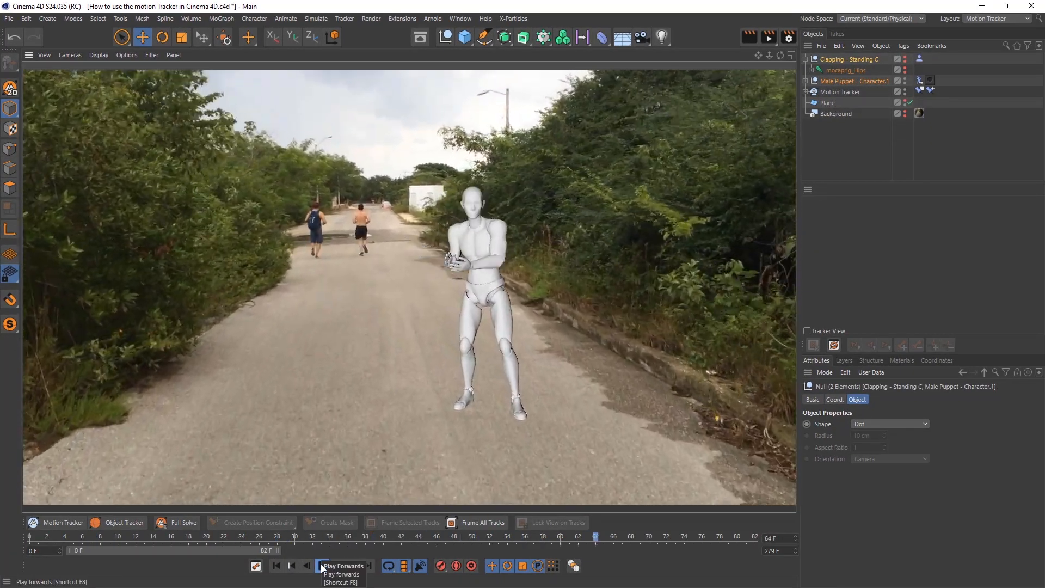
click(323, 569)
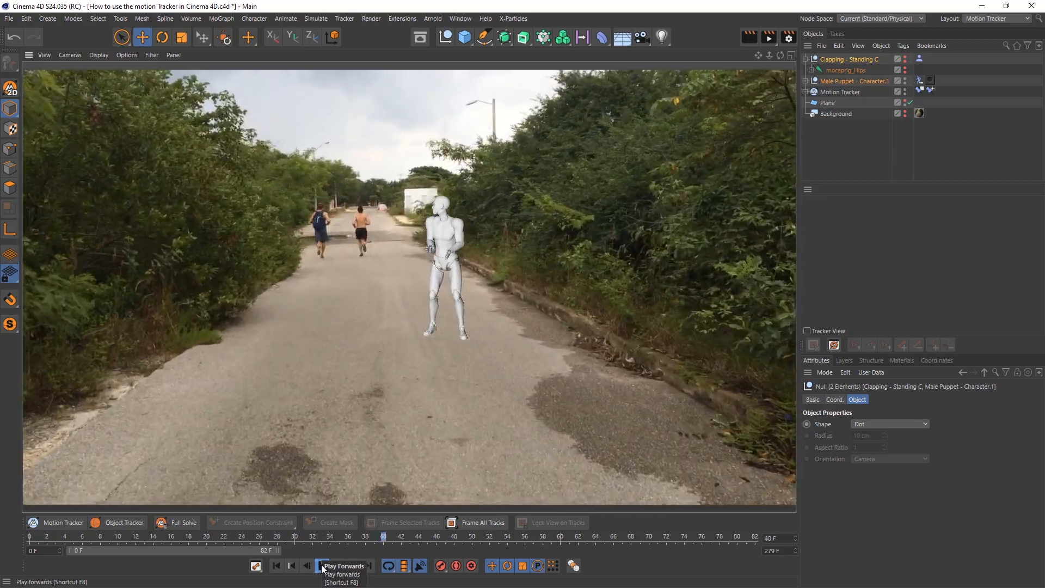
click(322, 566)
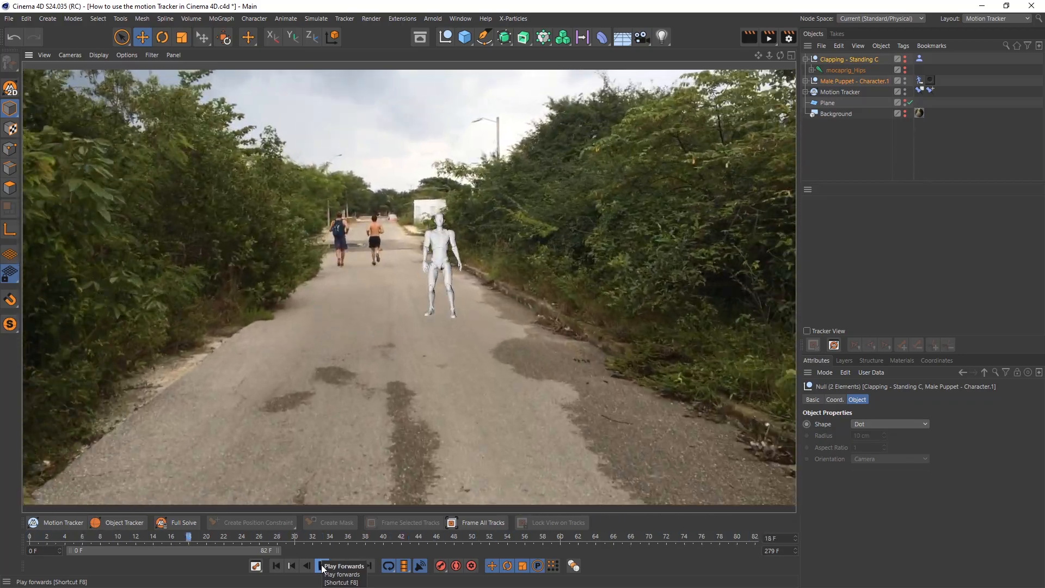
click(320, 565)
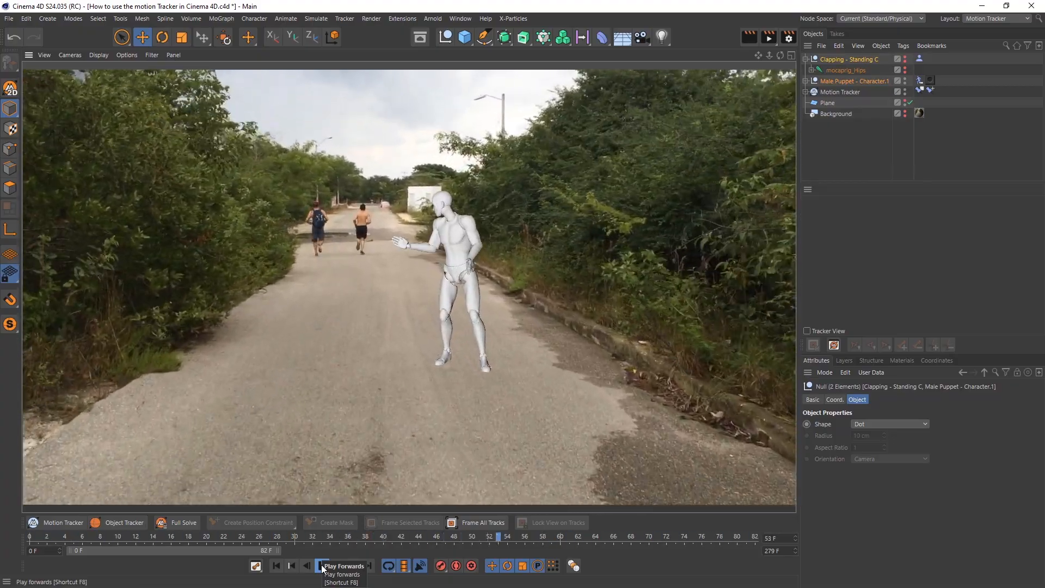
click(322, 566)
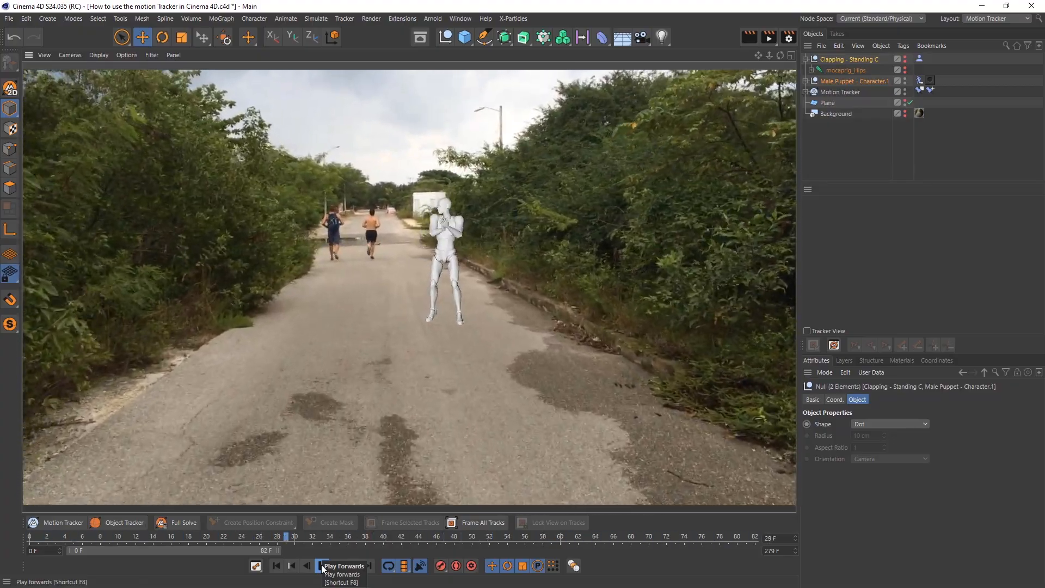
click(321, 566)
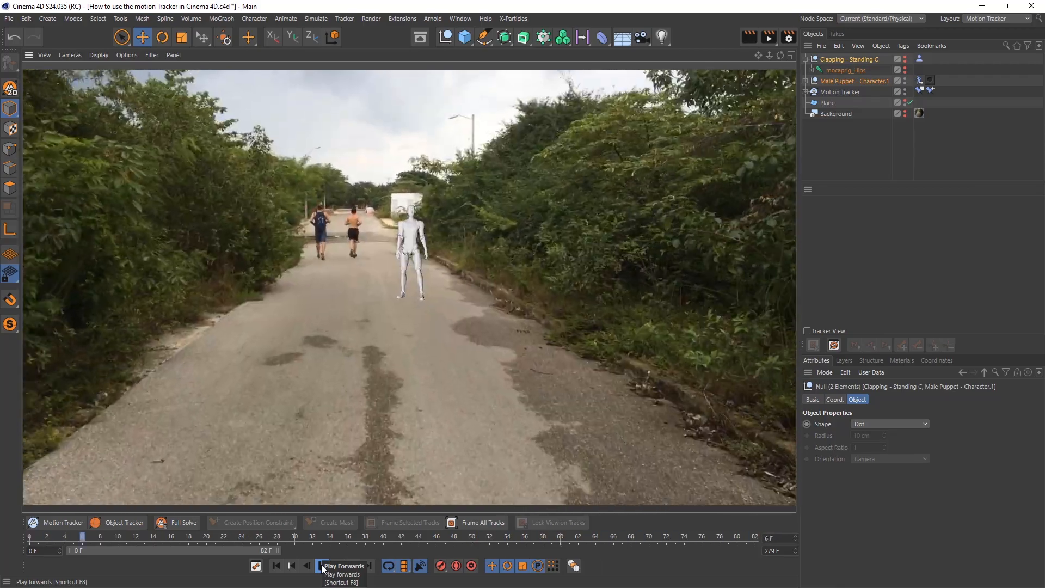
click(321, 566)
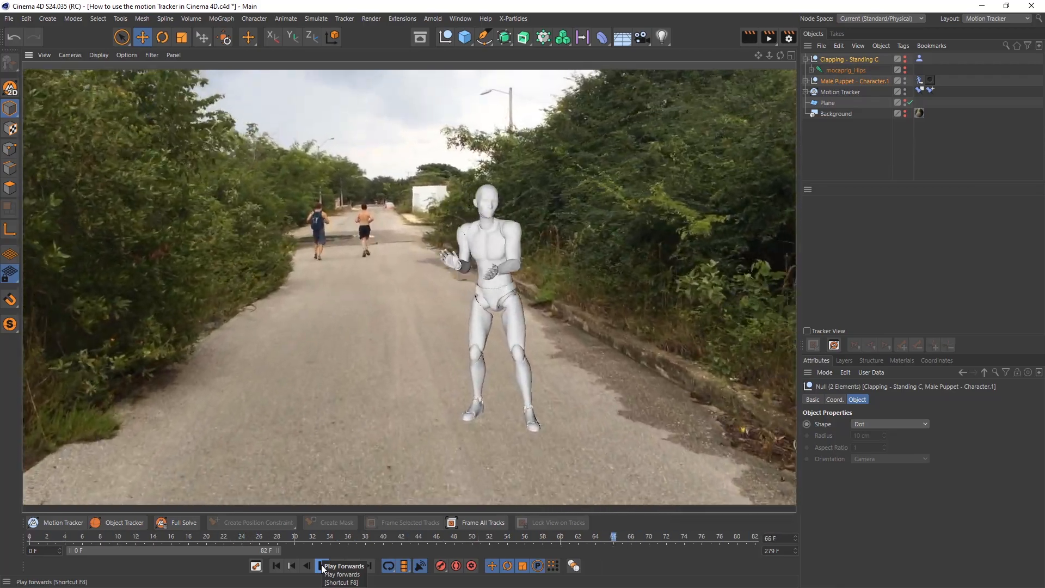
click(321, 566)
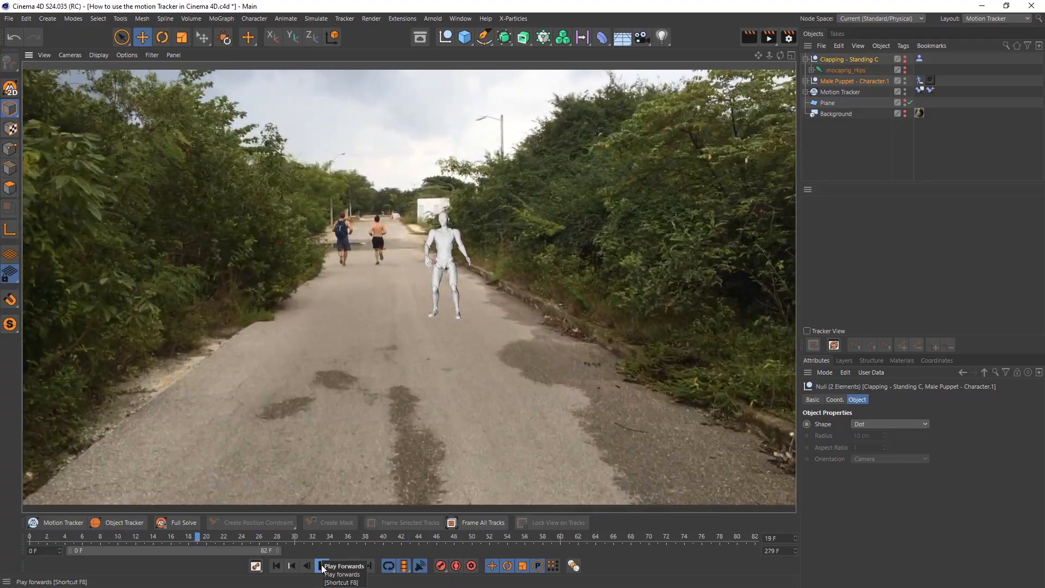
click(322, 566)
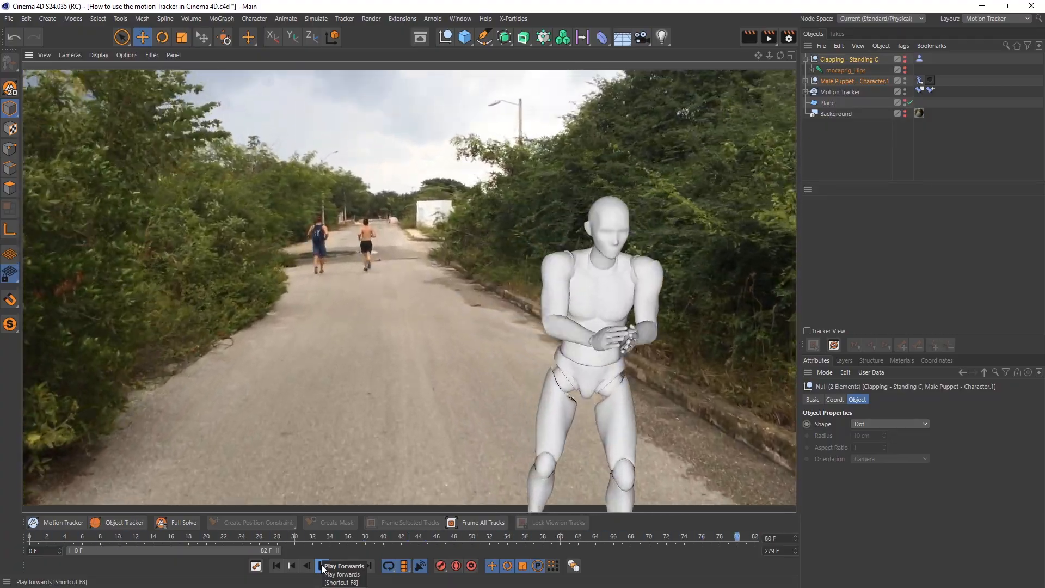
click(321, 566)
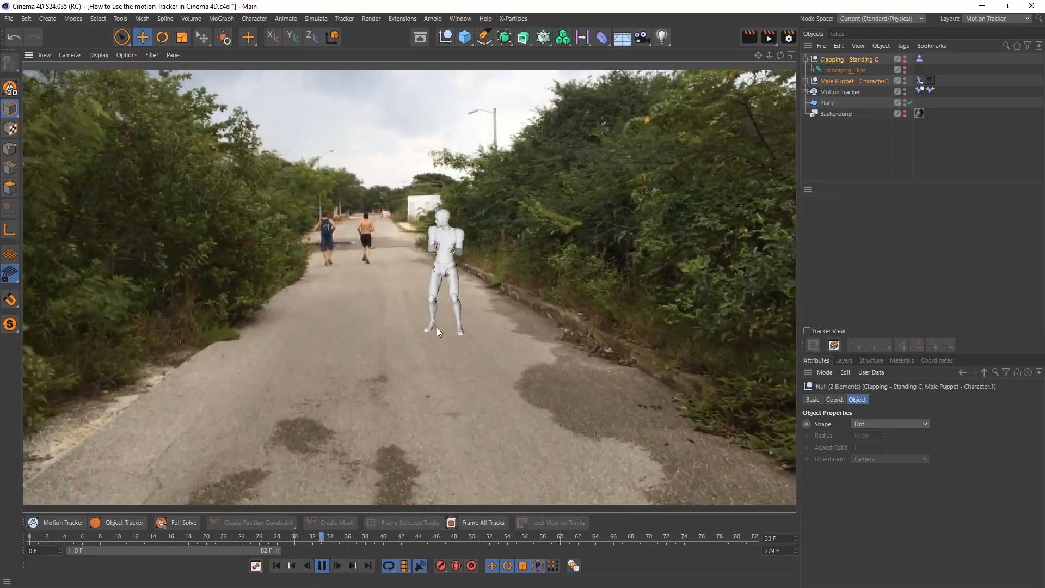
click(337, 566)
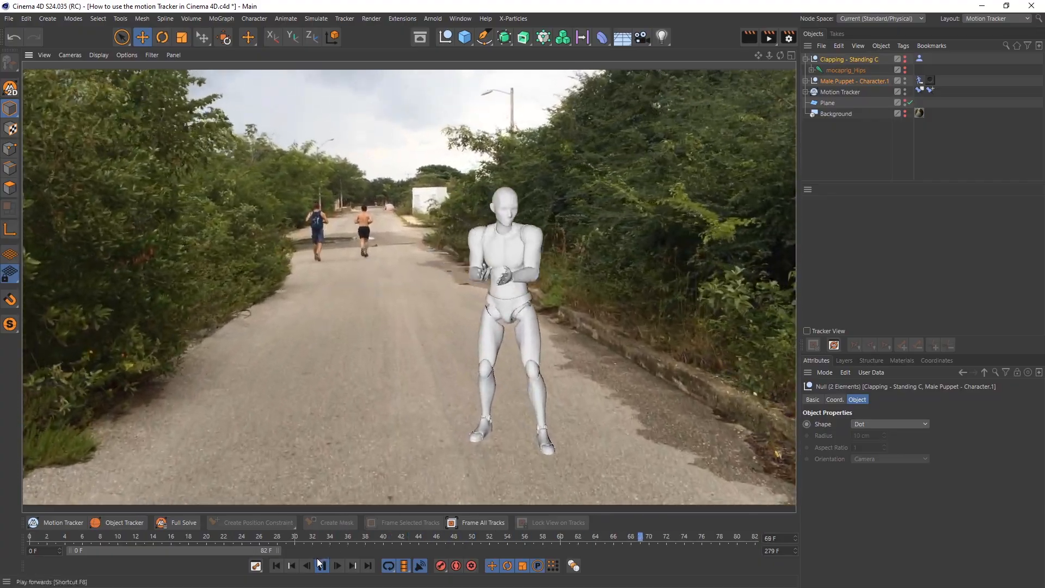
click(336, 567)
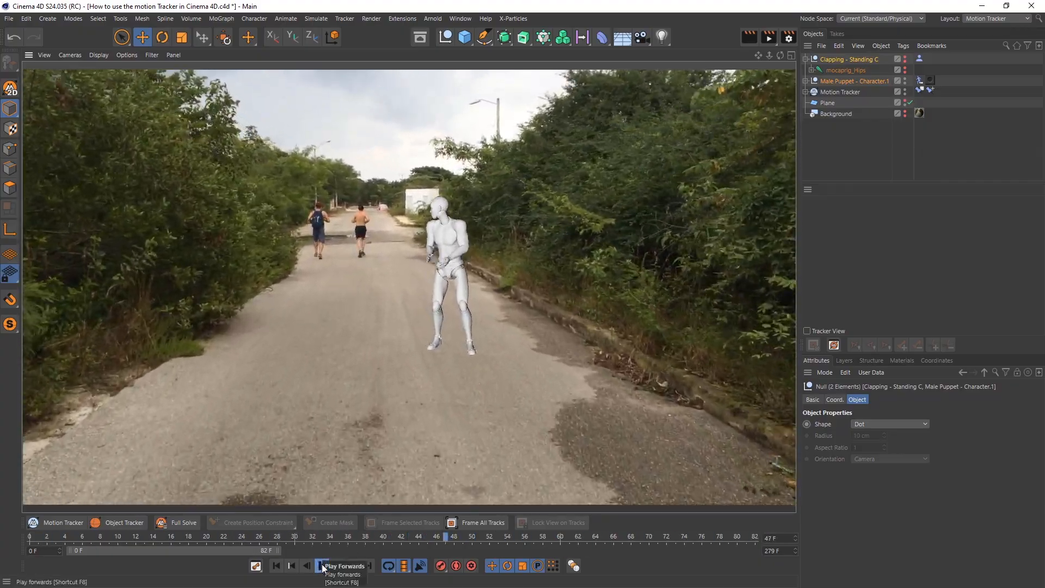
click(321, 566)
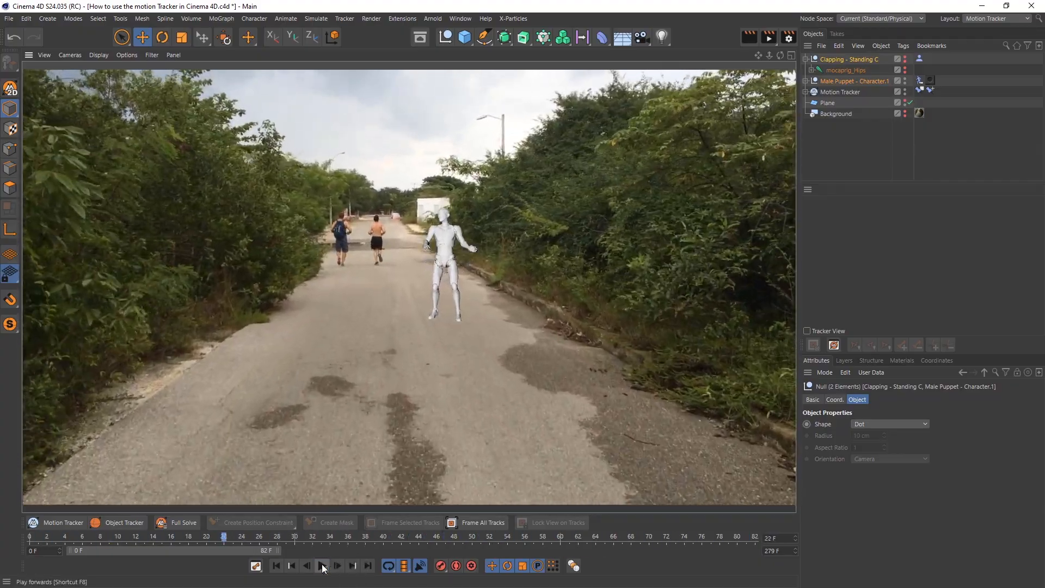
click(322, 565)
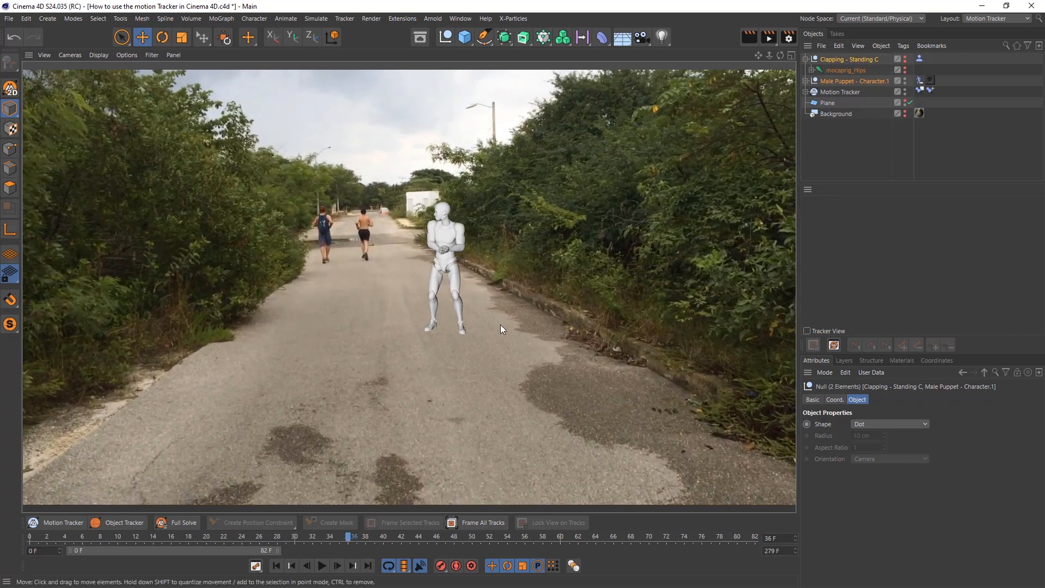
click(126, 55)
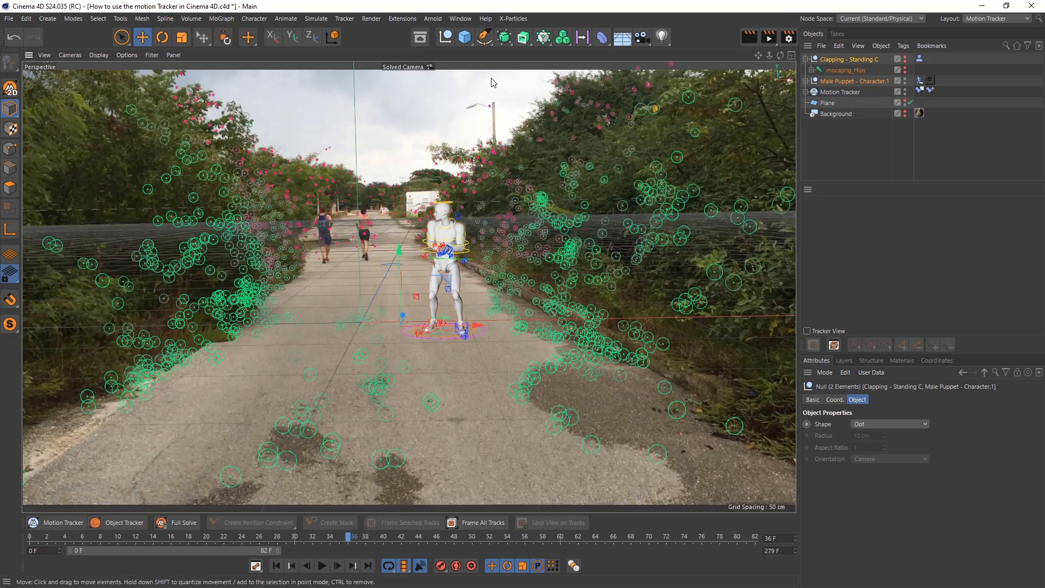
- Add a Cube and move it to the left side of the road
click(464, 37)
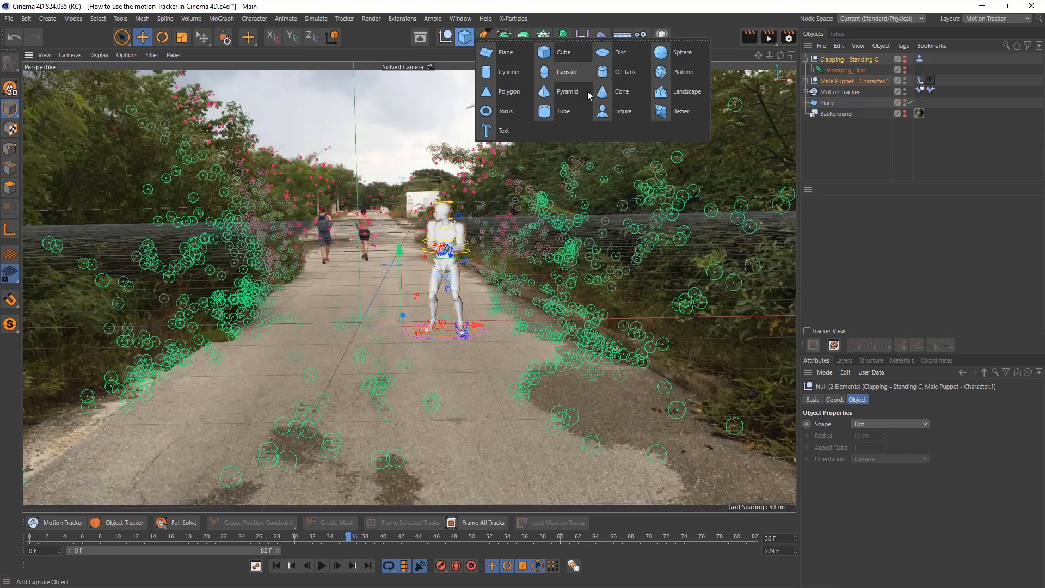
click(563, 52)
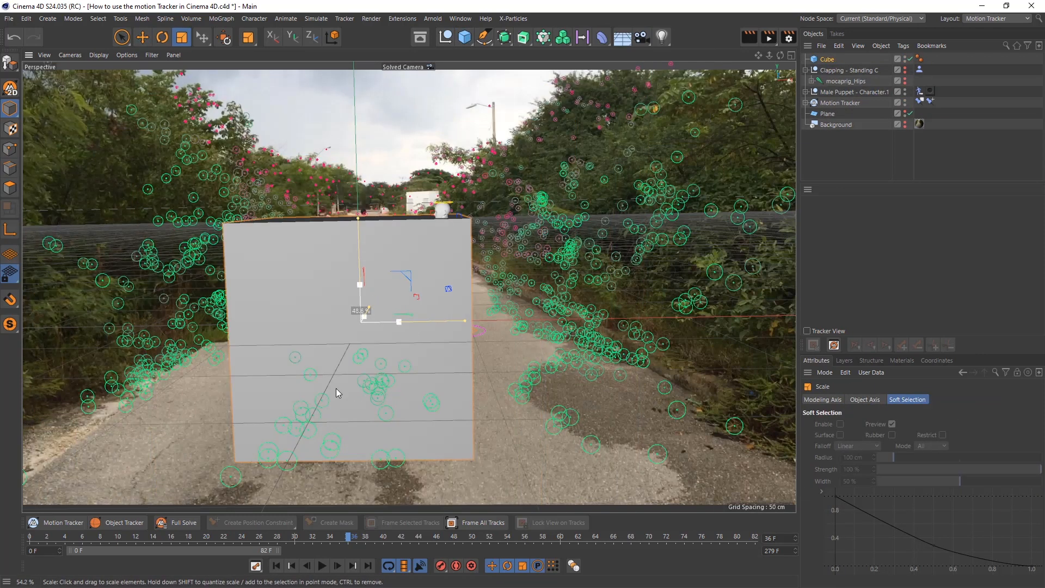
click(141, 37)
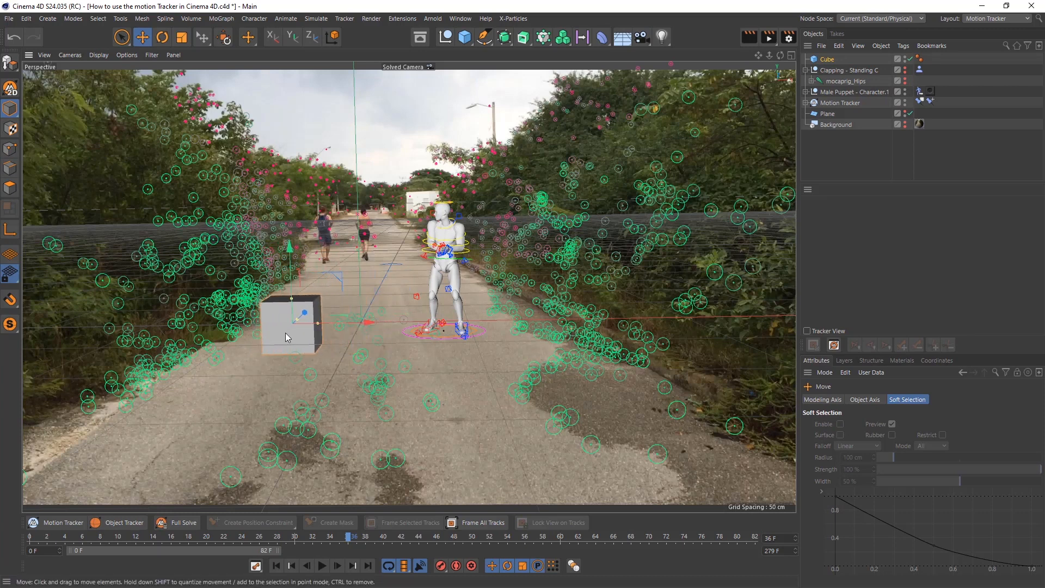
mouse_move(153, 191)
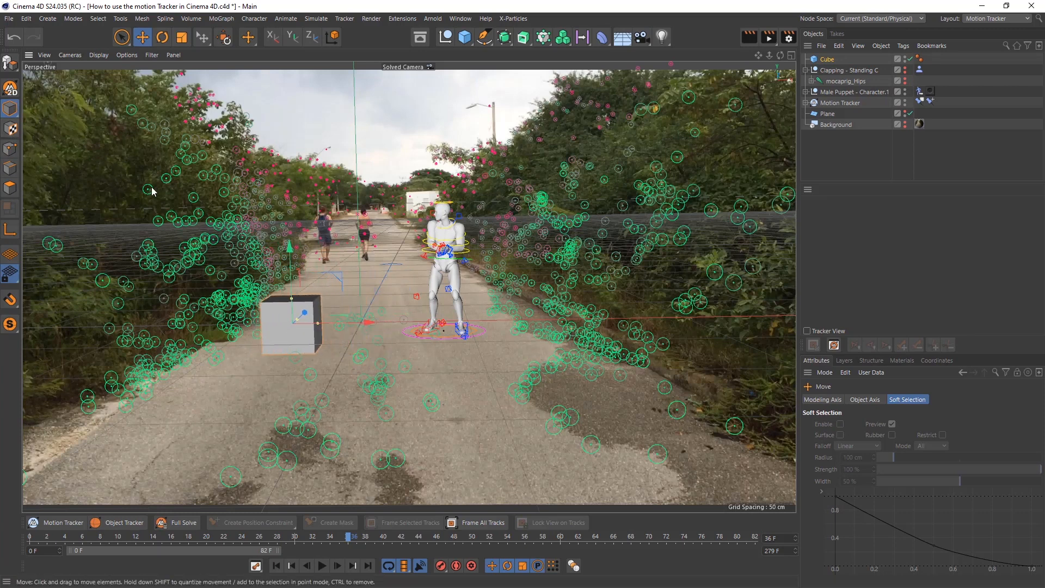
click(288, 326)
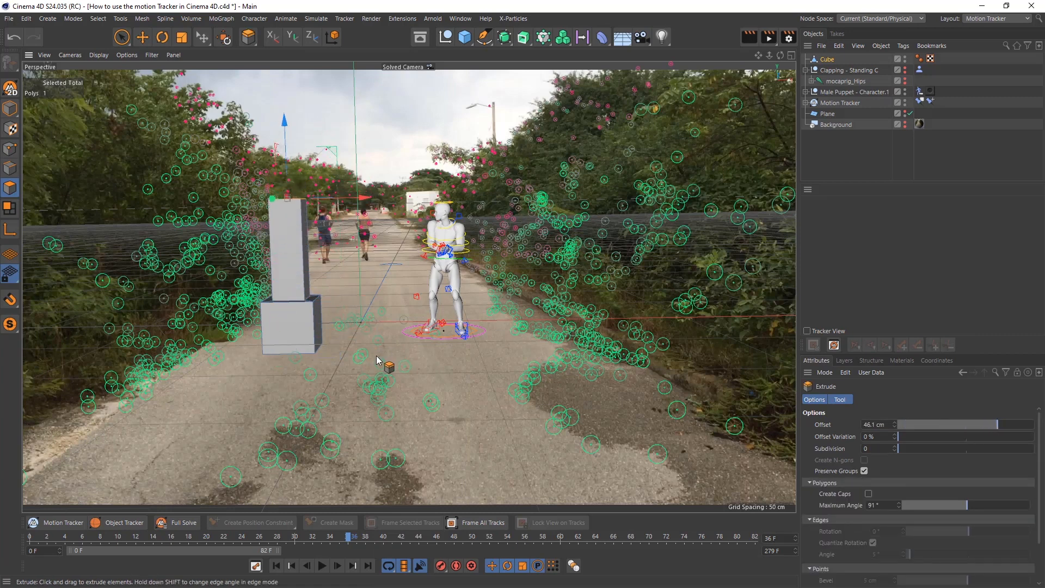
- Extrude and scale the cube's top face into a tall pointed pillar, then play back to check it
click(333, 37)
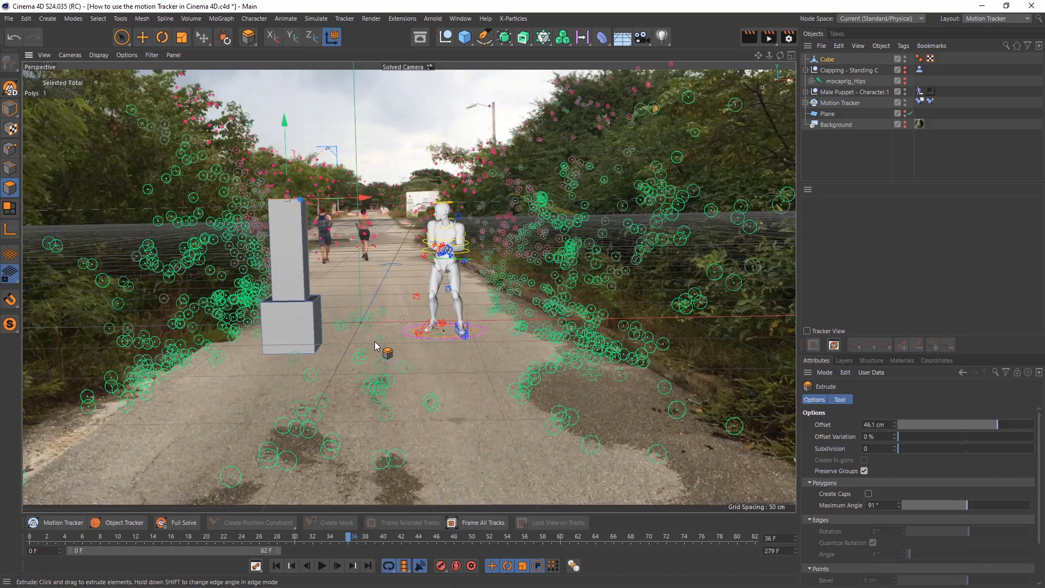
click(180, 37)
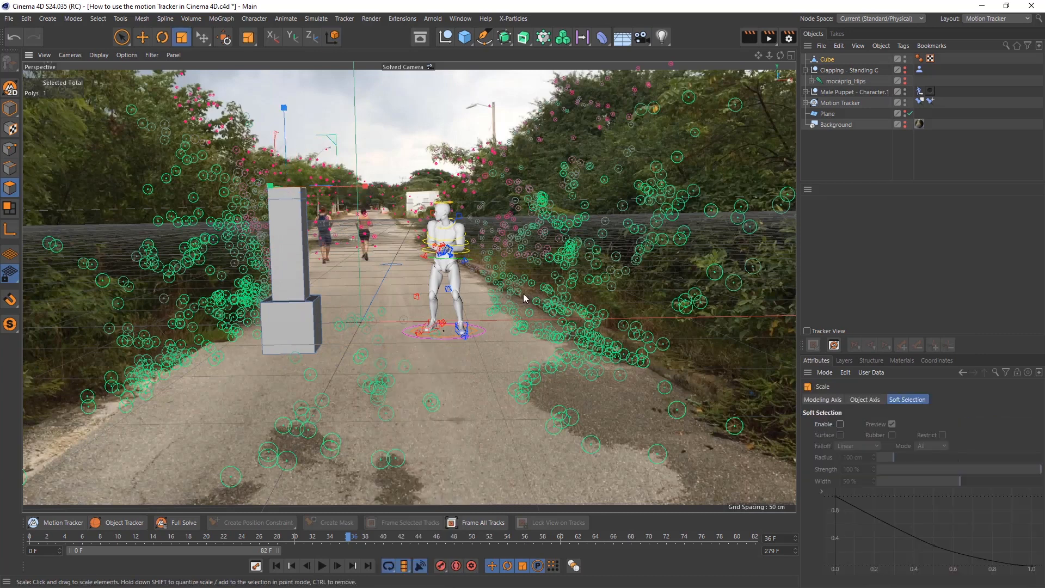
mouse_move(430, 367)
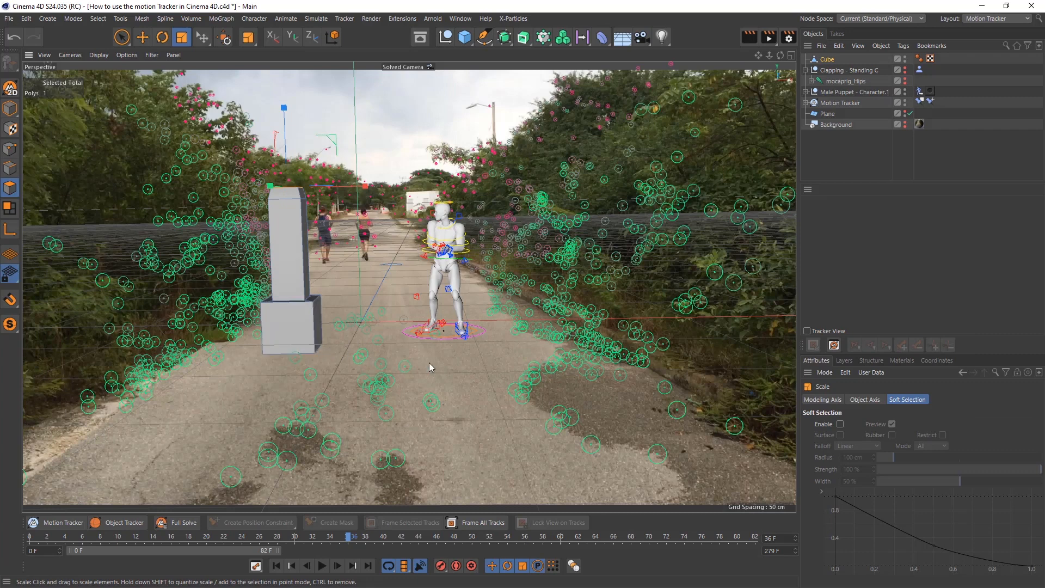
click(333, 37)
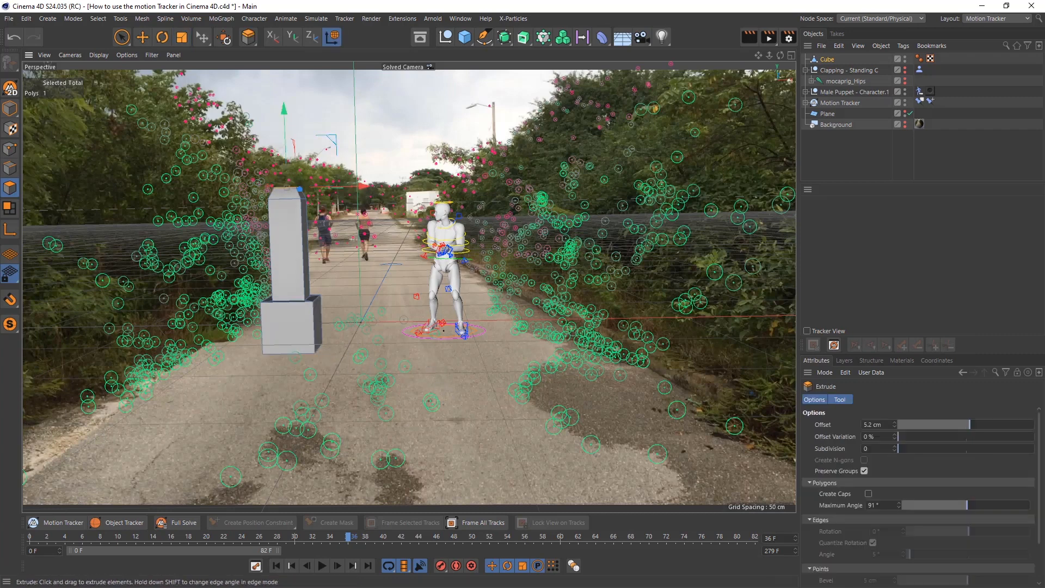
drag(933, 424, 967, 424)
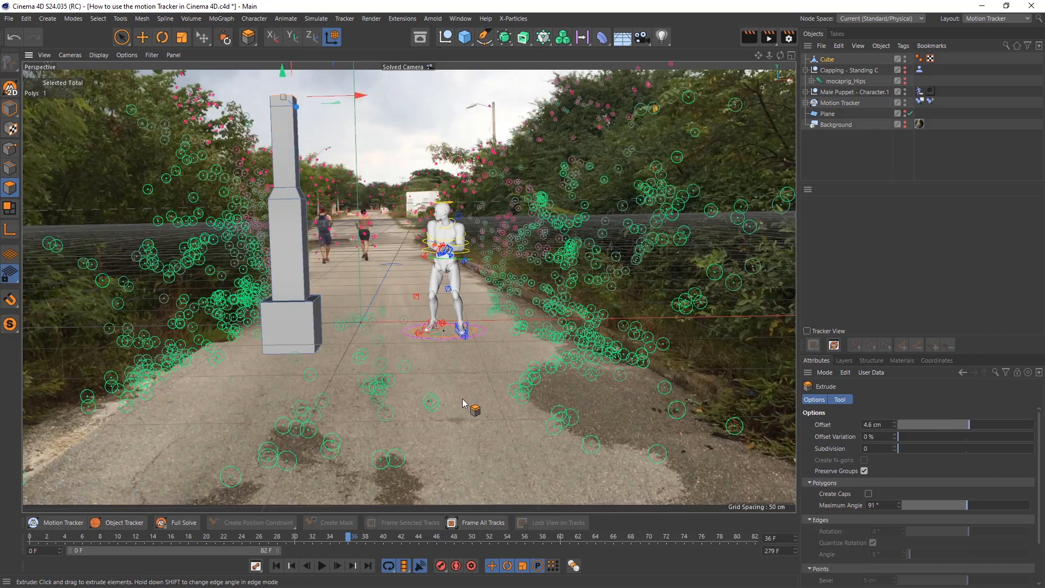
click(162, 37)
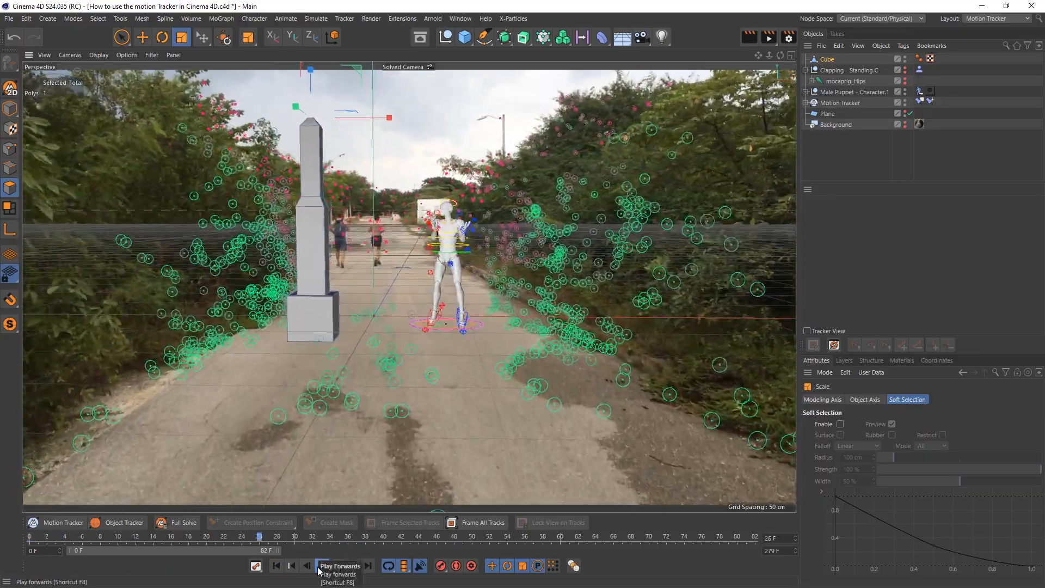
click(320, 566)
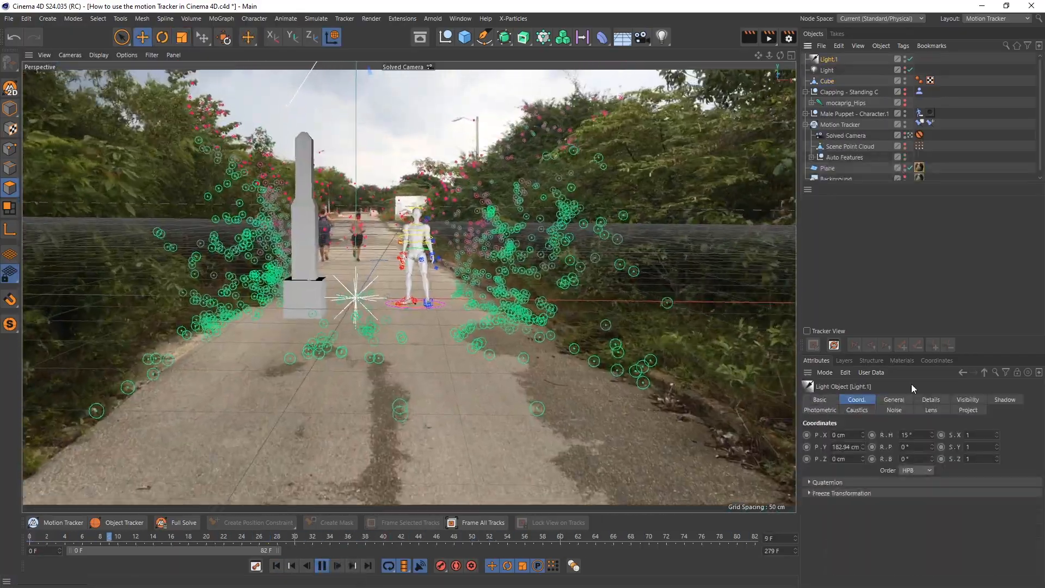